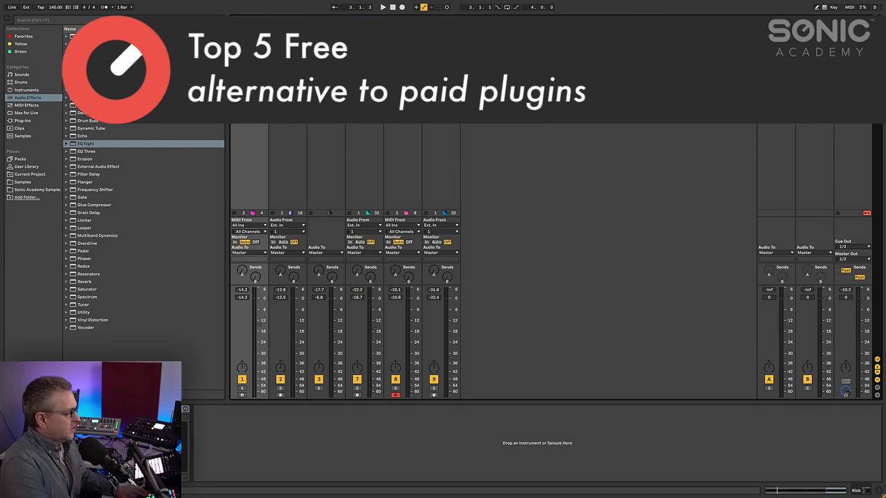
# - Bring up the Bass track's RBass plugin window, reposition it, and play the soloed bass
pyautogui.click(383, 7)
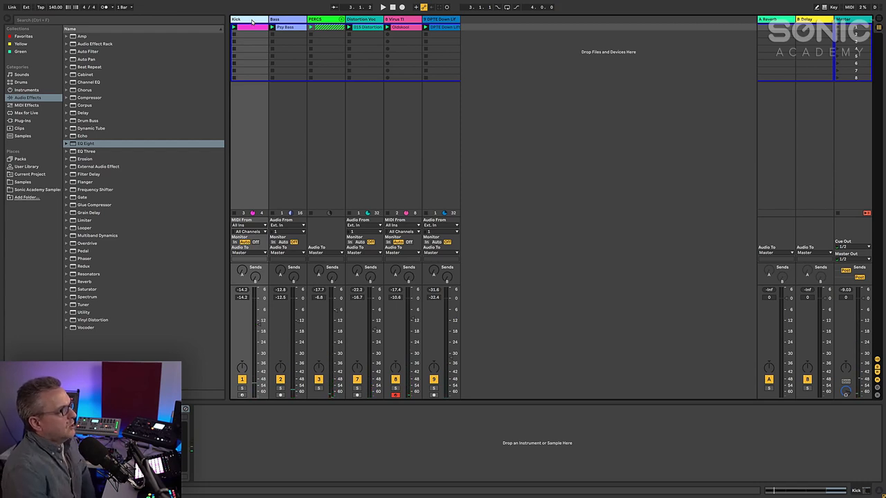
pyautogui.click(284, 19)
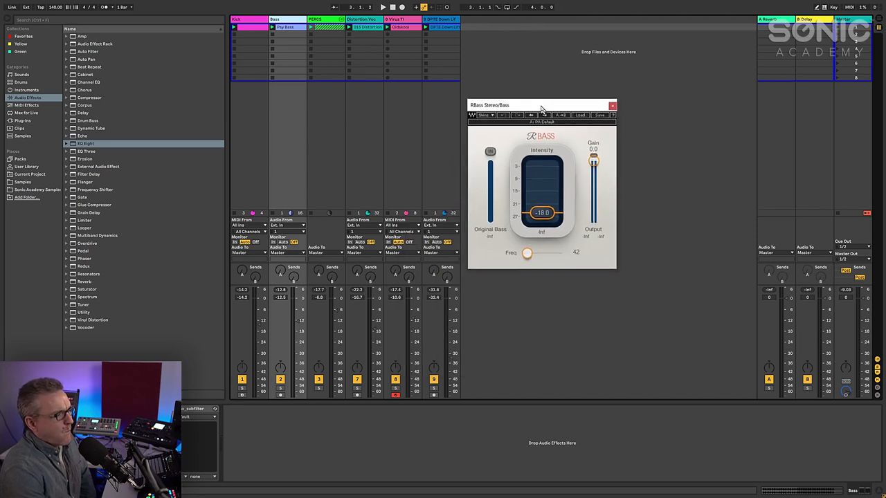
pyautogui.moveTo(542, 105); pyautogui.dragTo(545, 95)
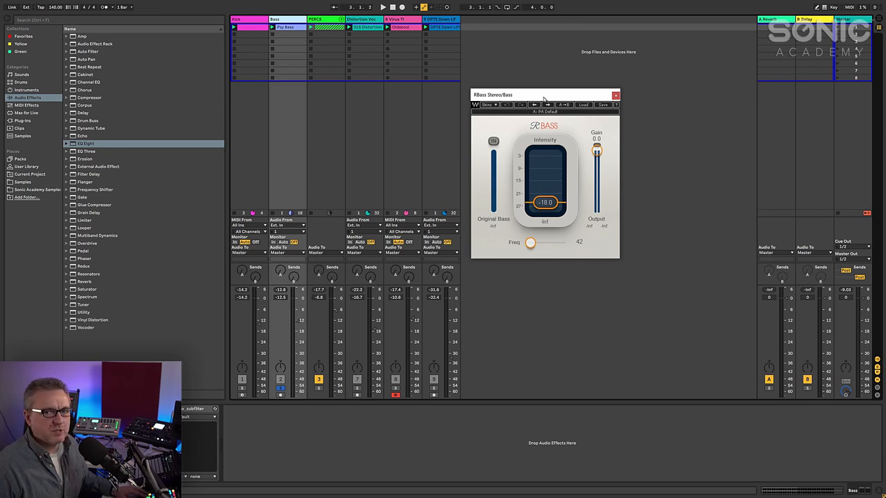
pyautogui.click(383, 7)
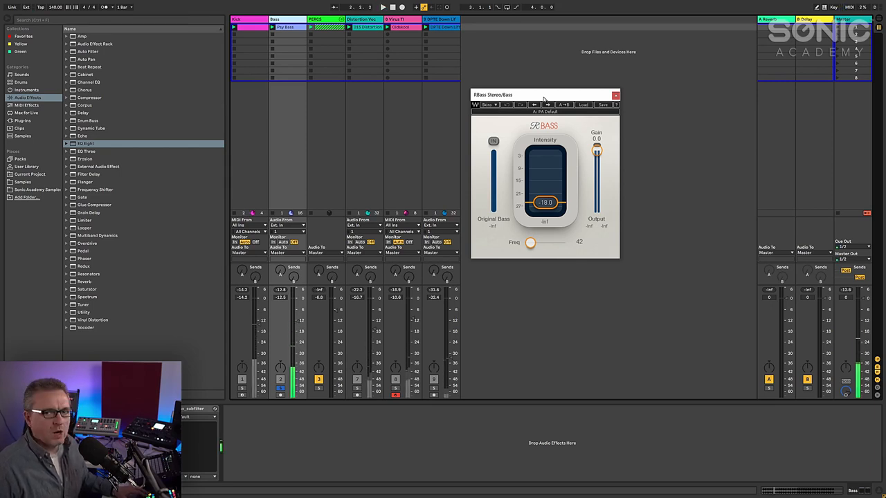
pyautogui.moveTo(97, 265)
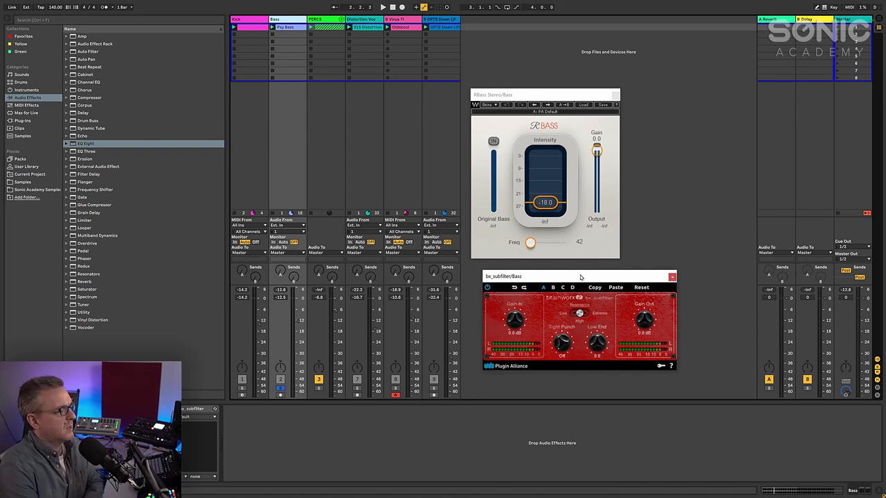
pyautogui.moveTo(572, 271)
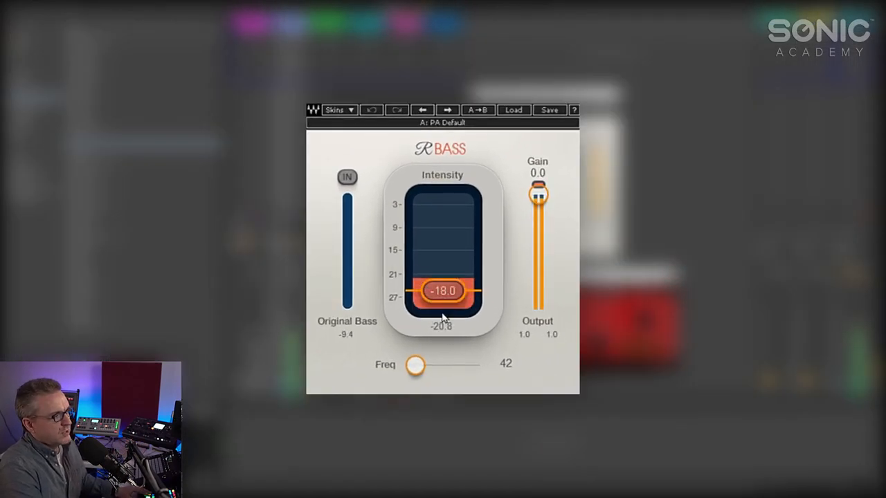
# - Sweep RBass intensity up to about 1.7 and frequency through 123 down to 84
pyautogui.moveTo(441, 291); pyautogui.dragTo(441, 270)
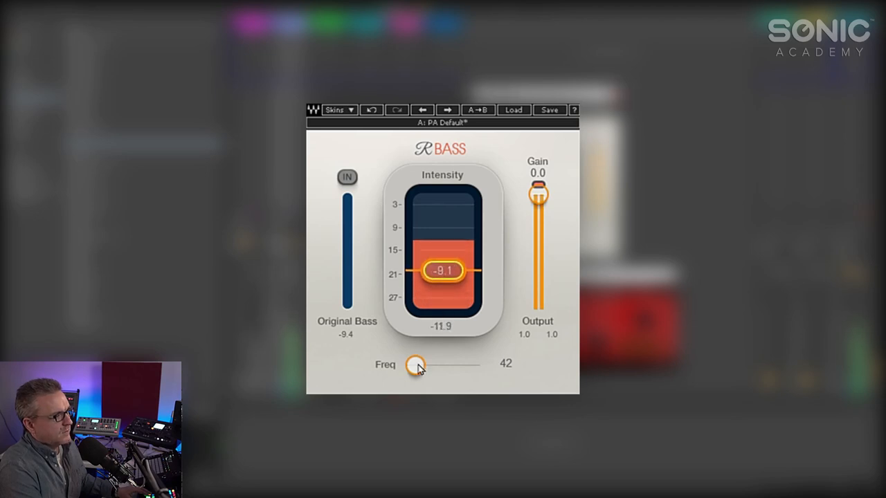
pyautogui.moveTo(415, 365); pyautogui.dragTo(429, 366)
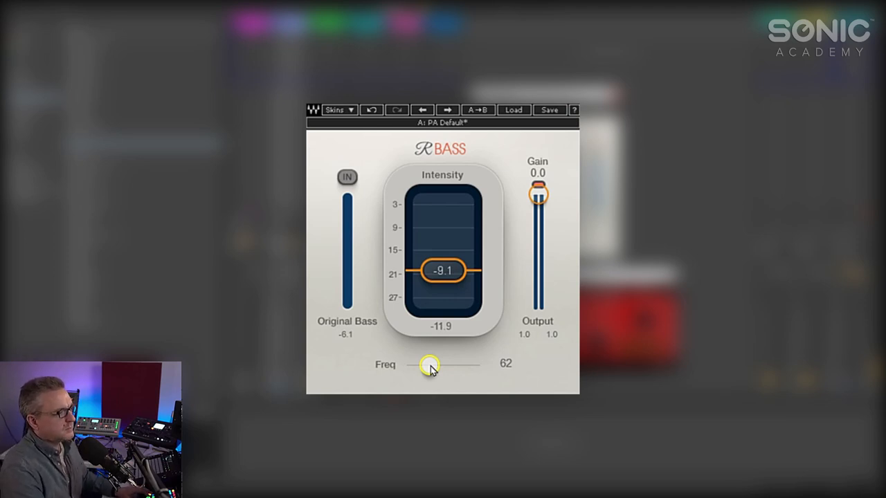
pyautogui.click(443, 271)
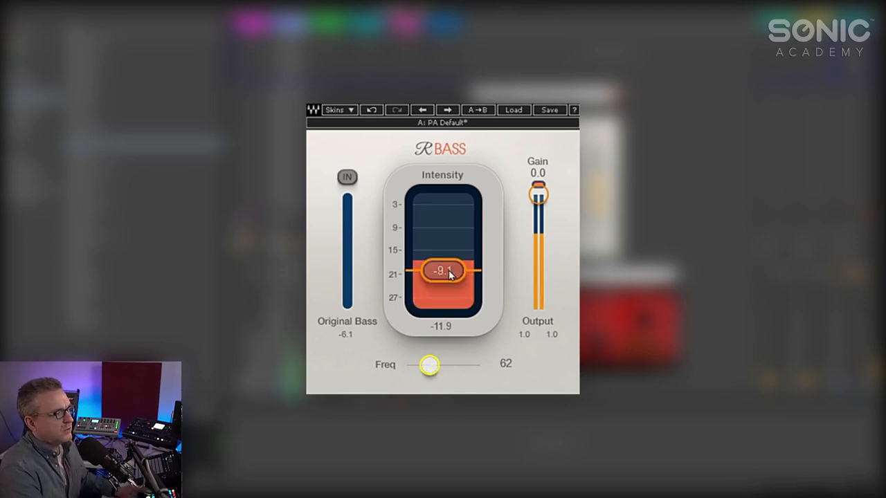
pyautogui.moveTo(443, 272); pyautogui.dragTo(443, 247)
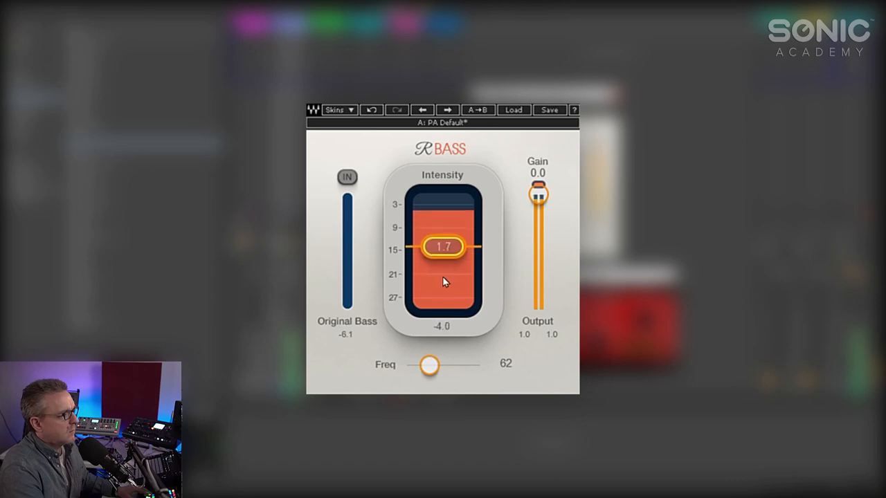
pyautogui.moveTo(427, 365); pyautogui.dragTo(454, 364)
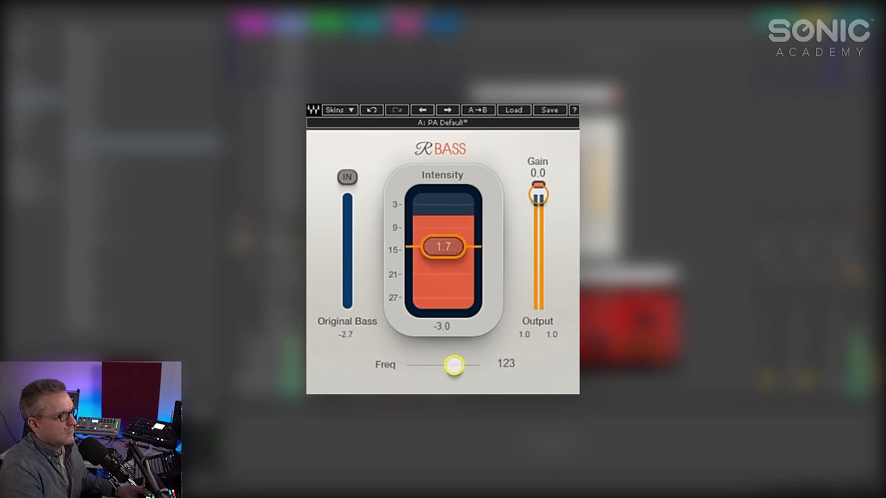
pyautogui.moveTo(456, 365); pyautogui.dragTo(452, 365)
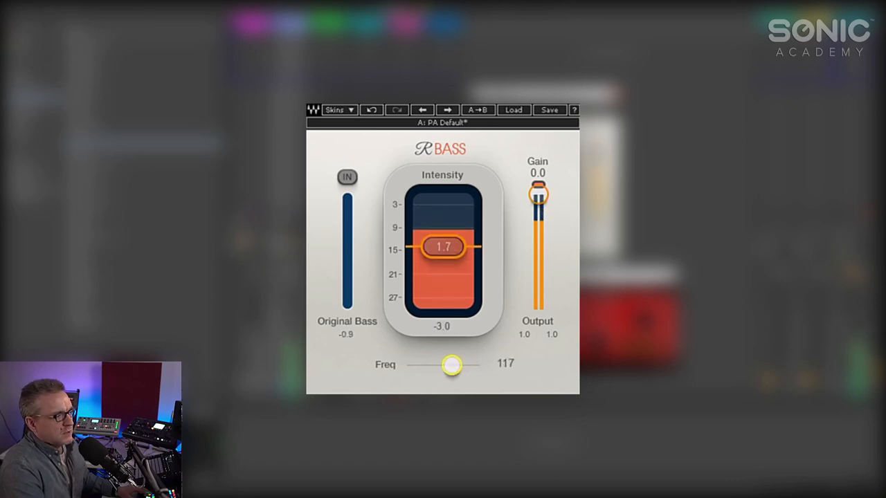
pyautogui.moveTo(452, 365); pyautogui.dragTo(438, 364)
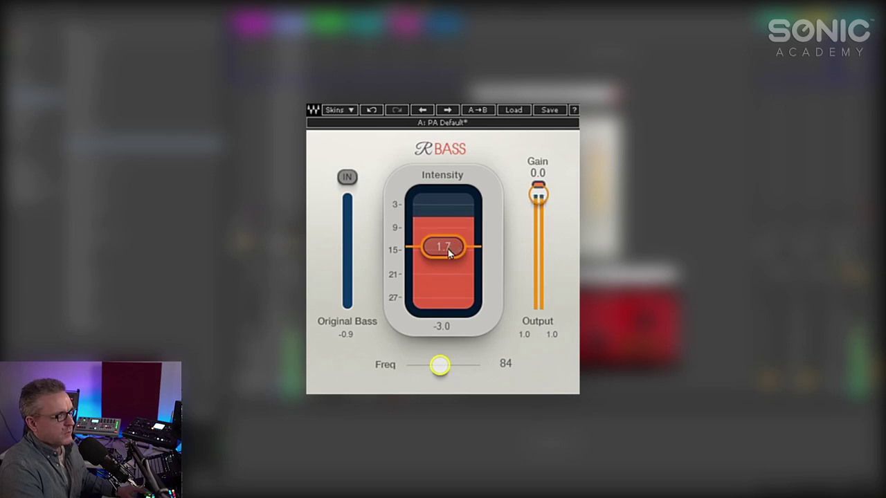
# - Fine-tune RBass to intensity -2.0 and frequency 89
pyautogui.moveTo(442, 248); pyautogui.dragTo(442, 234)
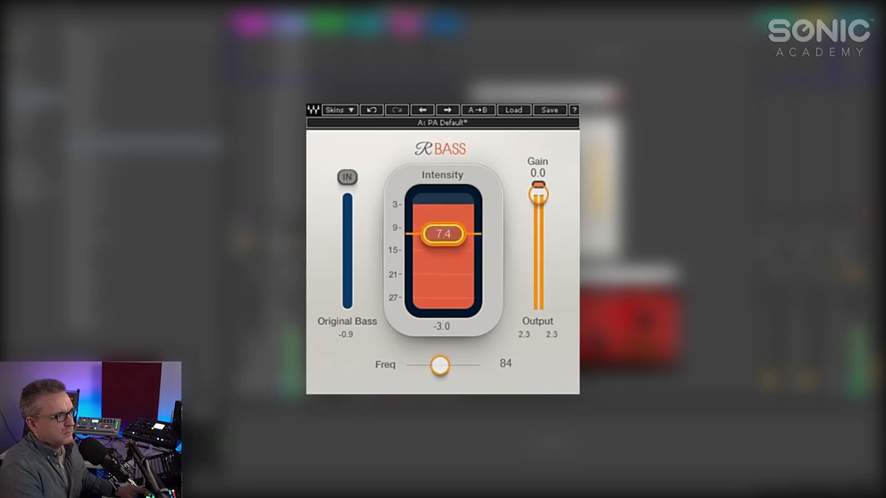
pyautogui.moveTo(443, 234); pyautogui.dragTo(446, 239)
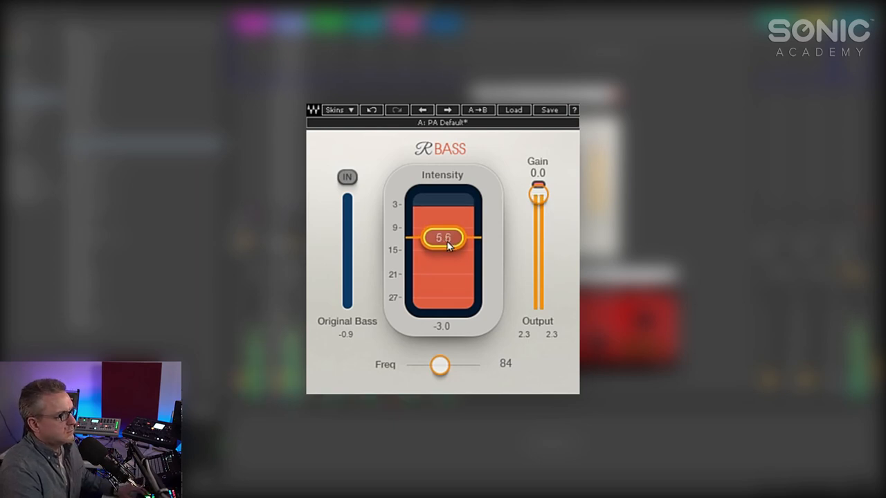
pyautogui.moveTo(443, 238); pyautogui.dragTo(442, 254)
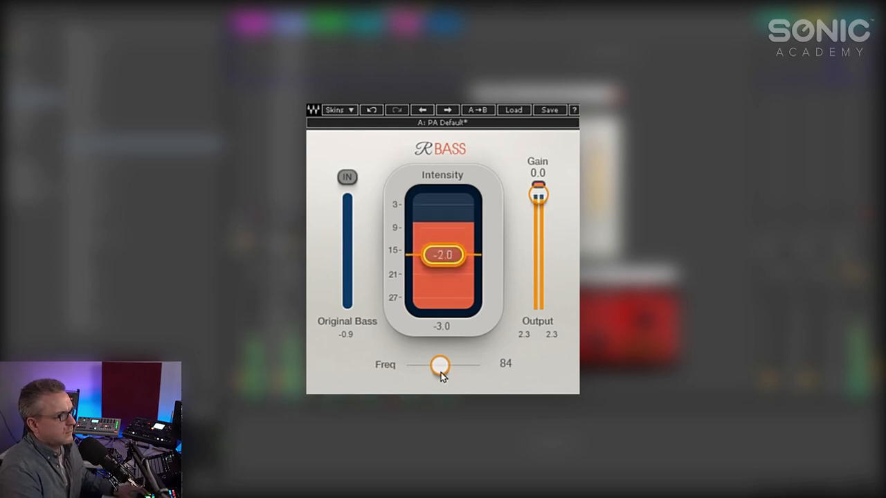
pyautogui.moveTo(440, 365); pyautogui.dragTo(446, 365)
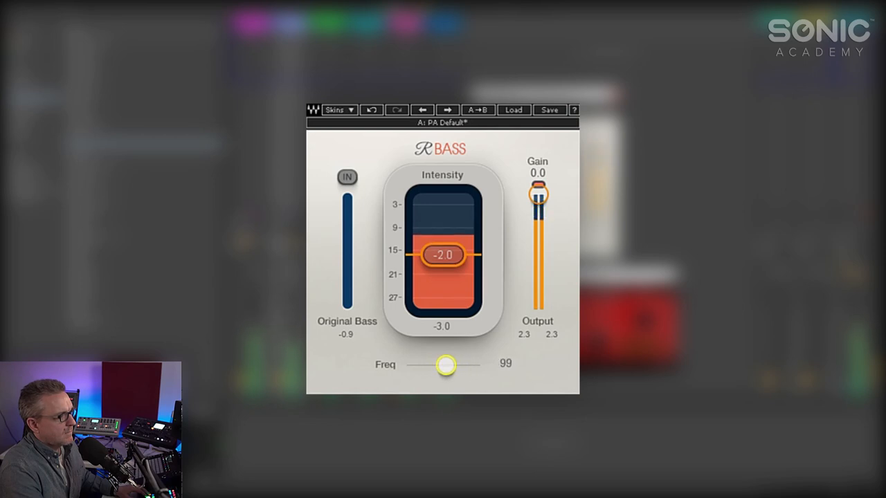
pyautogui.moveTo(445, 366); pyautogui.dragTo(442, 366)
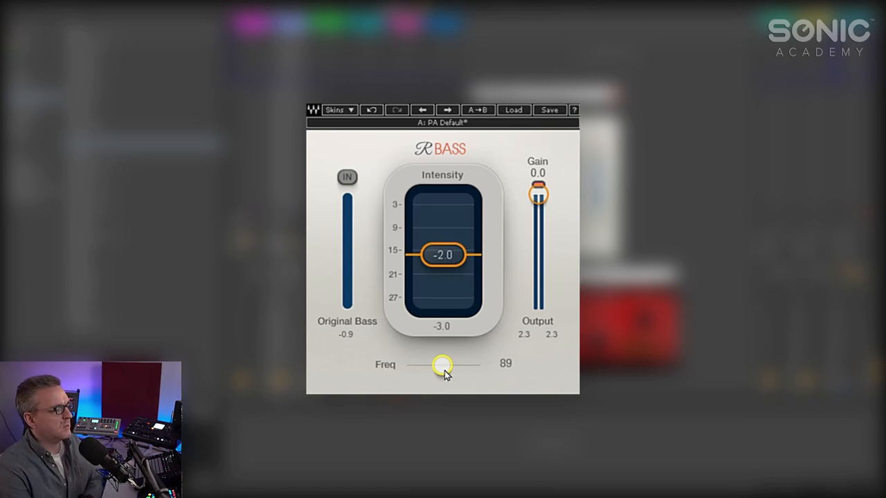
pyautogui.moveTo(476, 326)
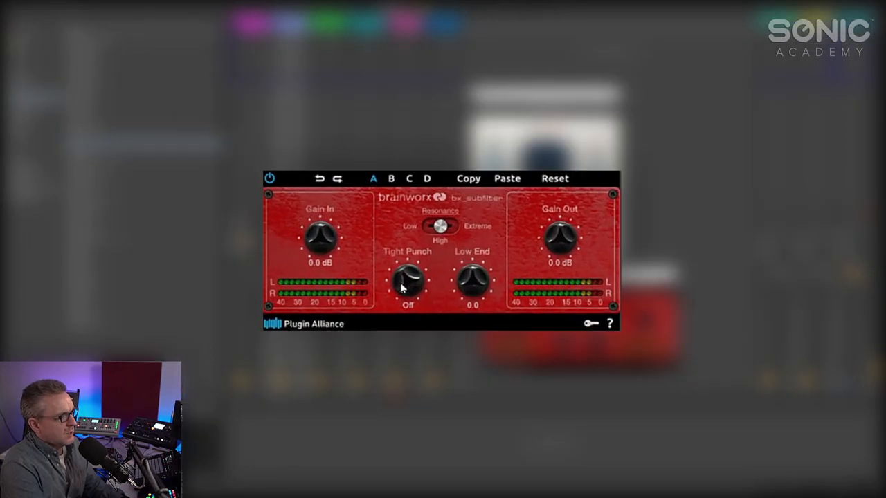
# - Try bx_subfilter Tight Punch at 62–90 Hz and Low End between -4.6 and 1.9
pyautogui.moveTo(407, 280); pyautogui.dragTo(407, 263)
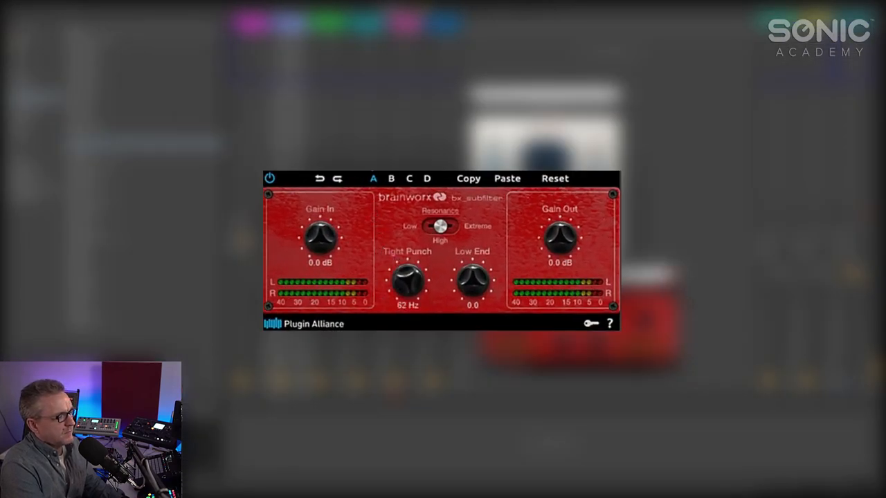
pyautogui.moveTo(407, 280); pyautogui.dragTo(412, 266)
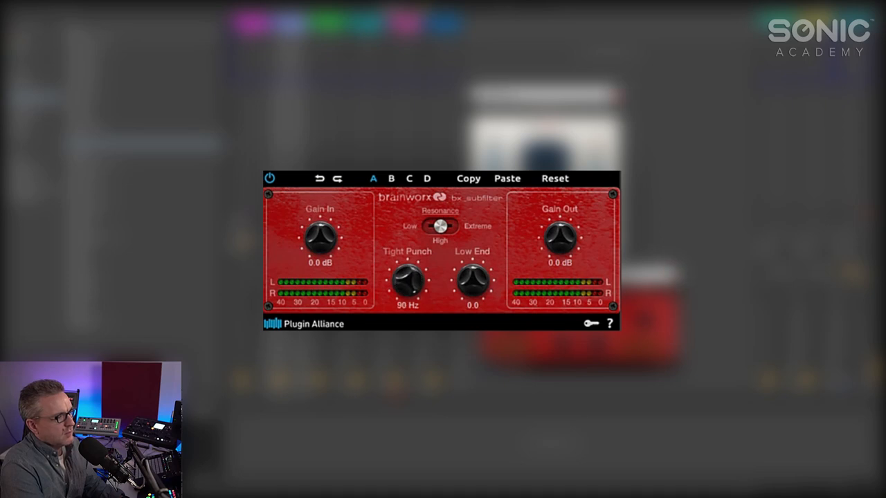
pyautogui.moveTo(425, 282)
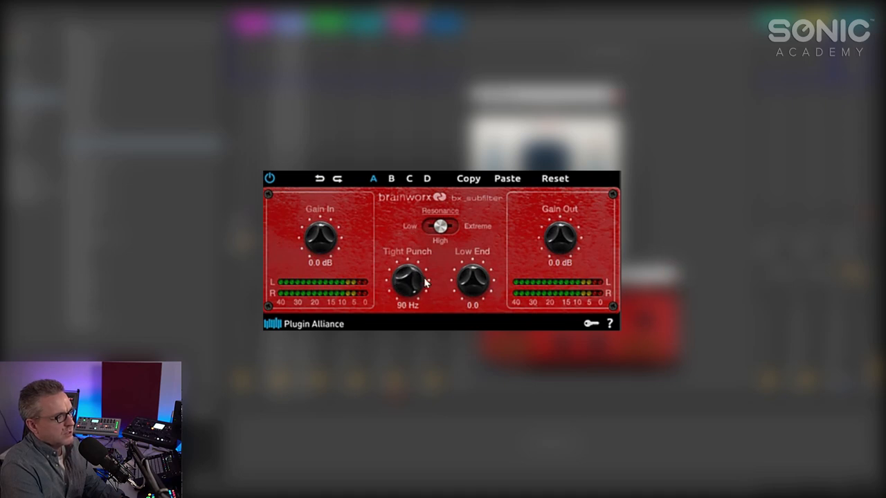
pyautogui.moveTo(397, 268)
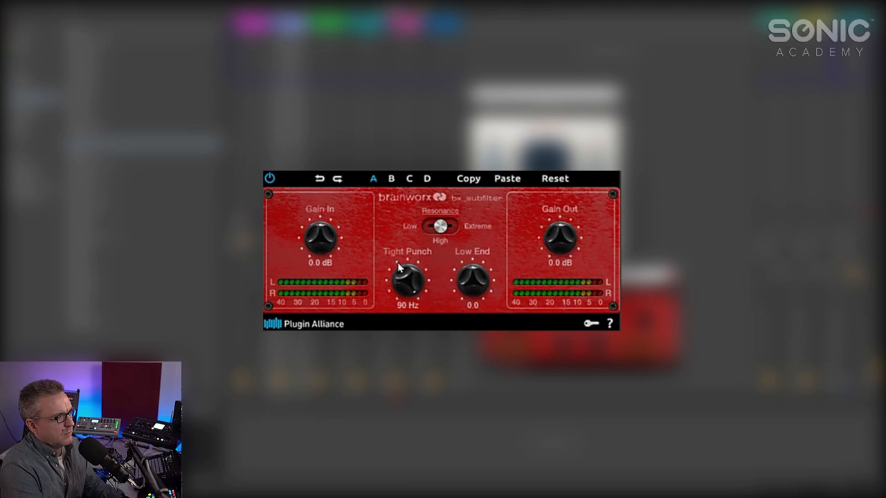
pyautogui.moveTo(407, 280); pyautogui.dragTo(407, 287)
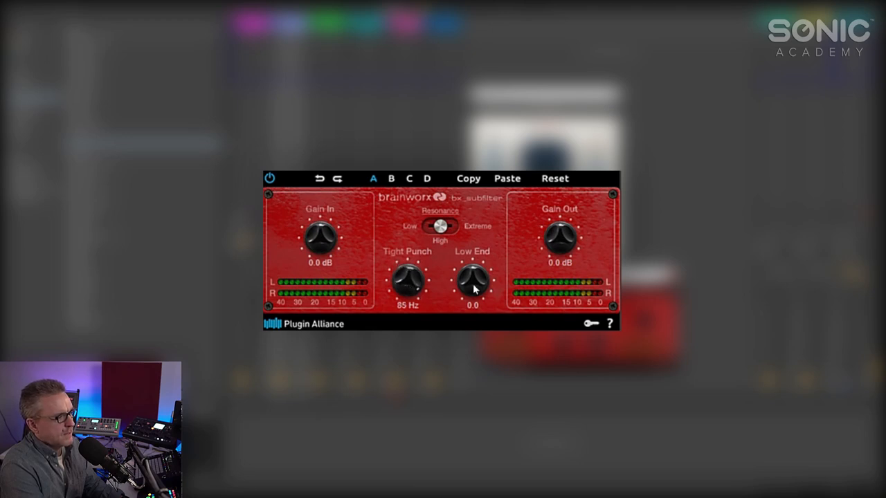
pyautogui.moveTo(472, 280); pyautogui.dragTo(471, 294)
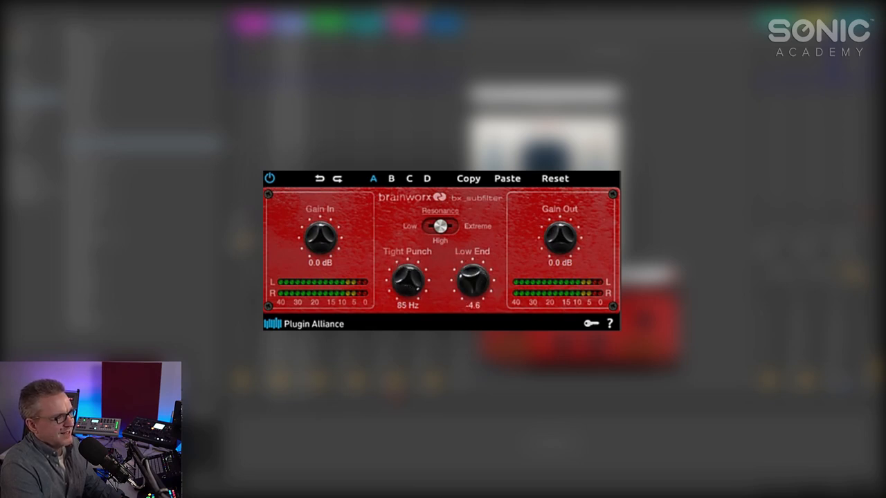
pyautogui.moveTo(472, 280); pyautogui.dragTo(473, 287)
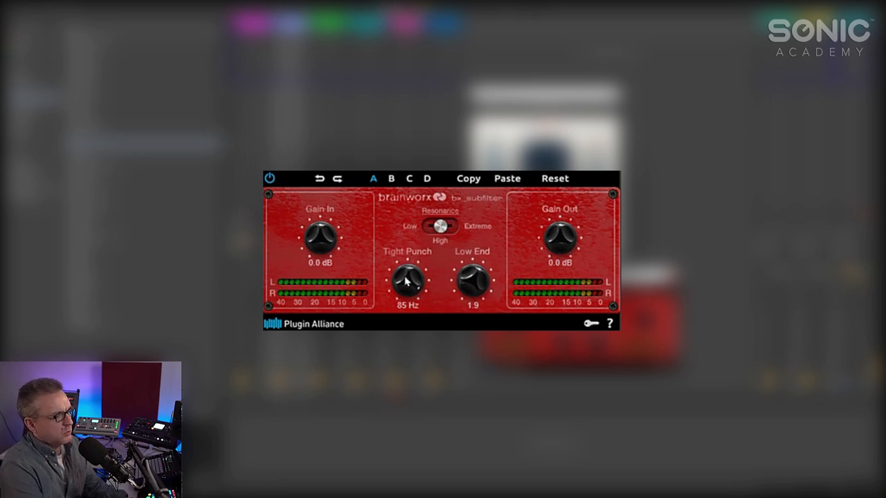
# - Set Tight Punch to 57 Hz, Low End -1.8, resonance Extreme then High
pyautogui.moveTo(406, 280); pyautogui.dragTo(406, 304)
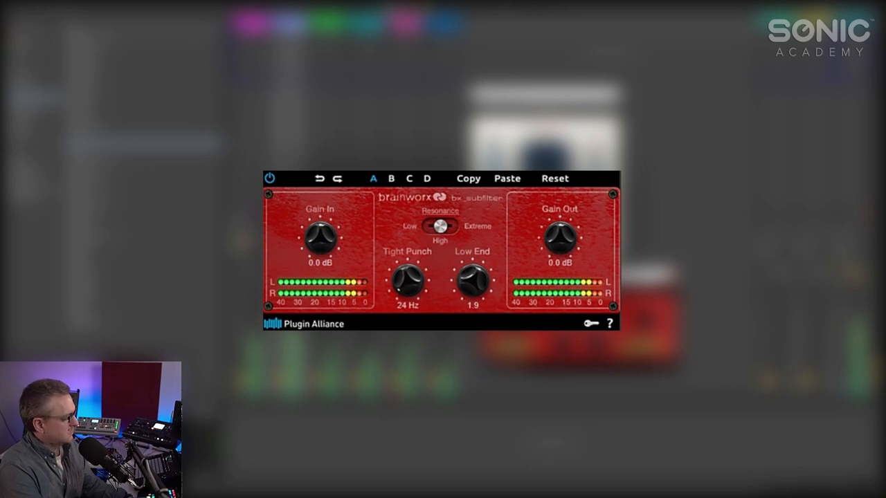
pyautogui.moveTo(409, 280)
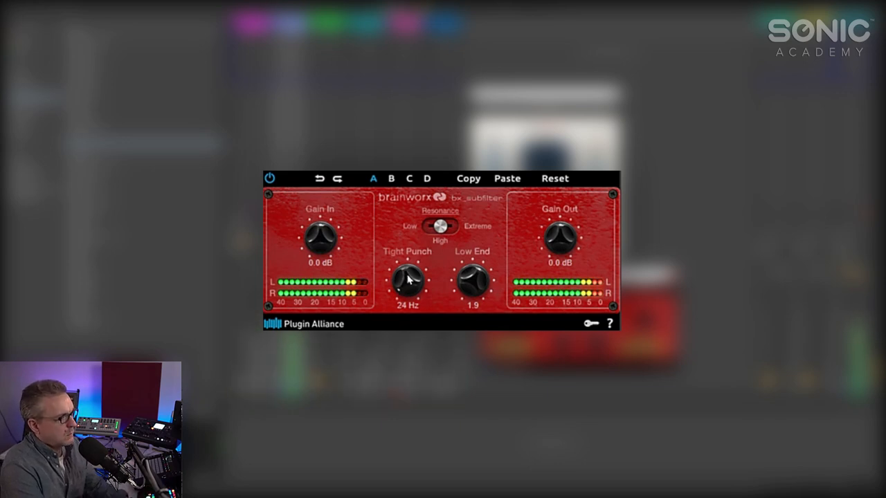
pyautogui.moveTo(407, 280); pyautogui.dragTo(412, 266)
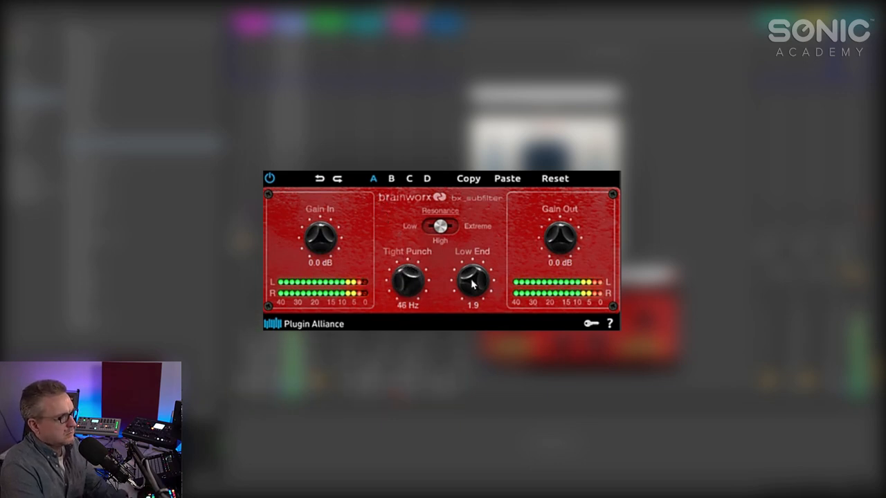
pyautogui.moveTo(472, 281); pyautogui.dragTo(472, 305)
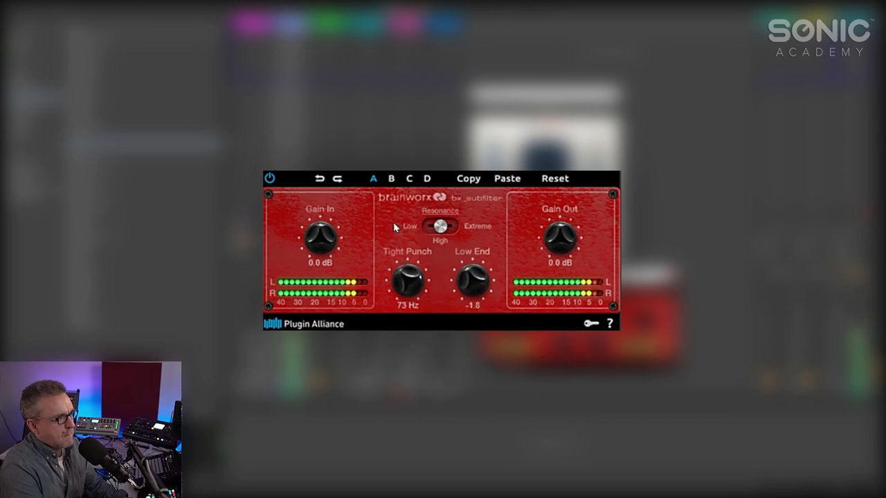
pyautogui.moveTo(406, 280); pyautogui.dragTo(406, 298)
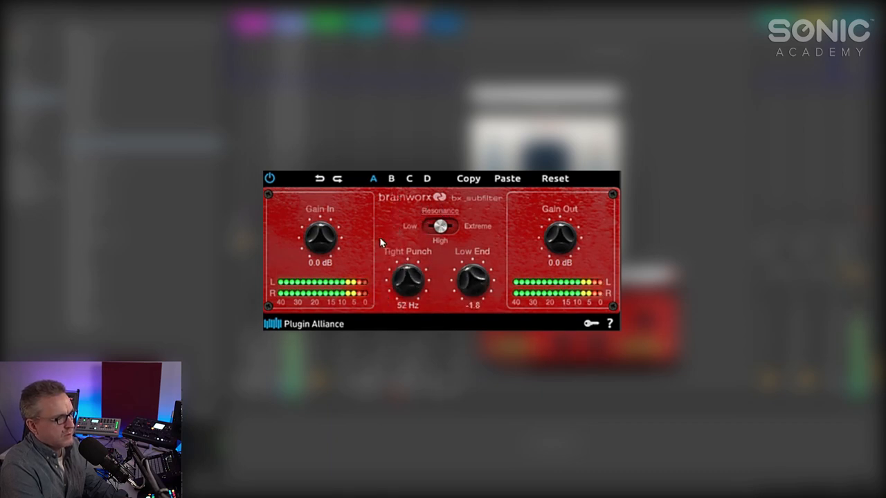
pyautogui.moveTo(407, 280); pyautogui.dragTo(410, 273)
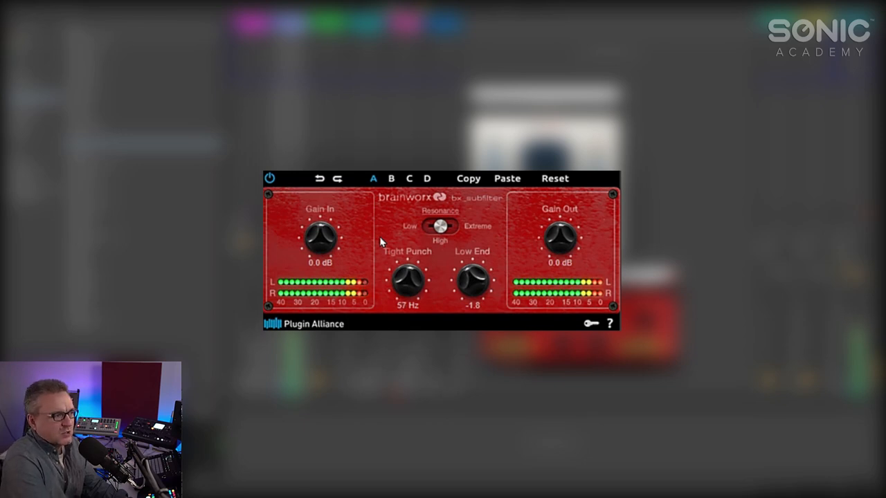
pyautogui.moveTo(437, 227); pyautogui.dragTo(450, 226)
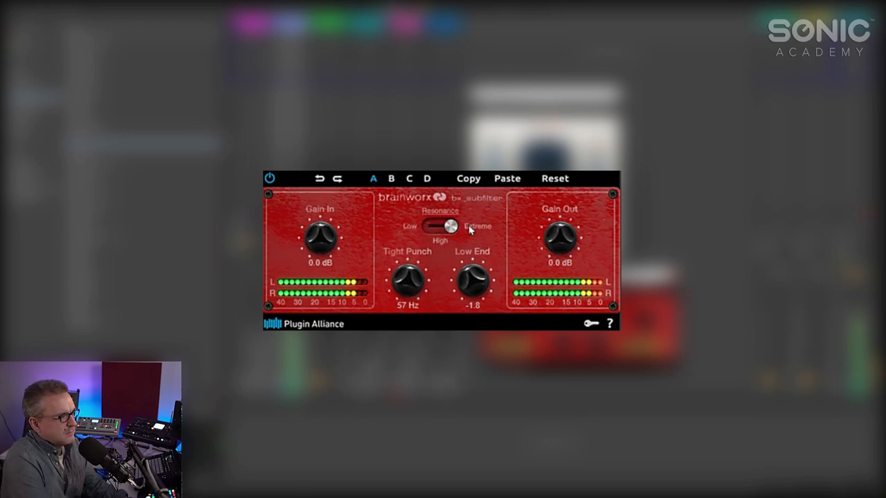
pyautogui.moveTo(449, 227); pyautogui.dragTo(439, 228)
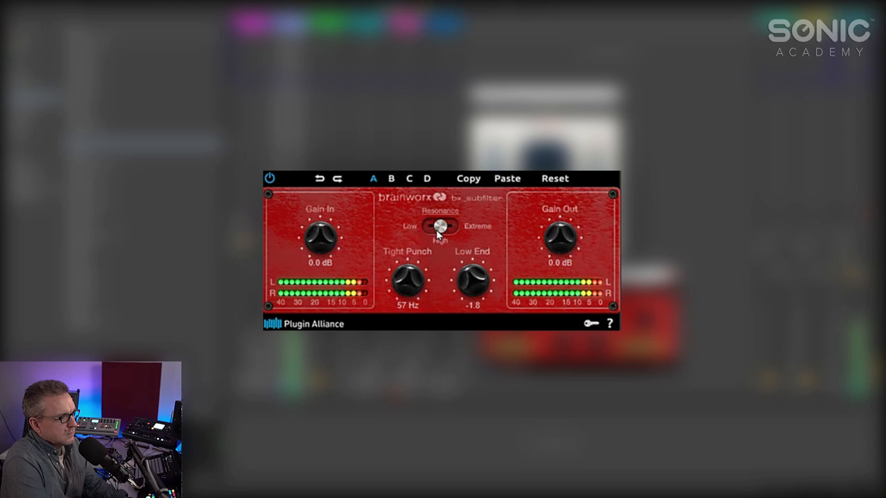
pyautogui.moveTo(408, 280)
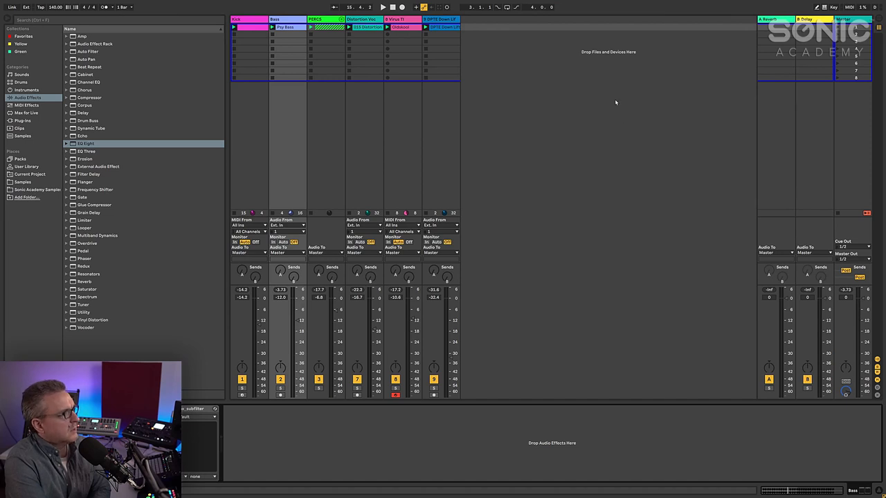
# - Show the PERCS track's device chain with its LFOTool and TAL-Filter plugins
pyautogui.click(315, 19)
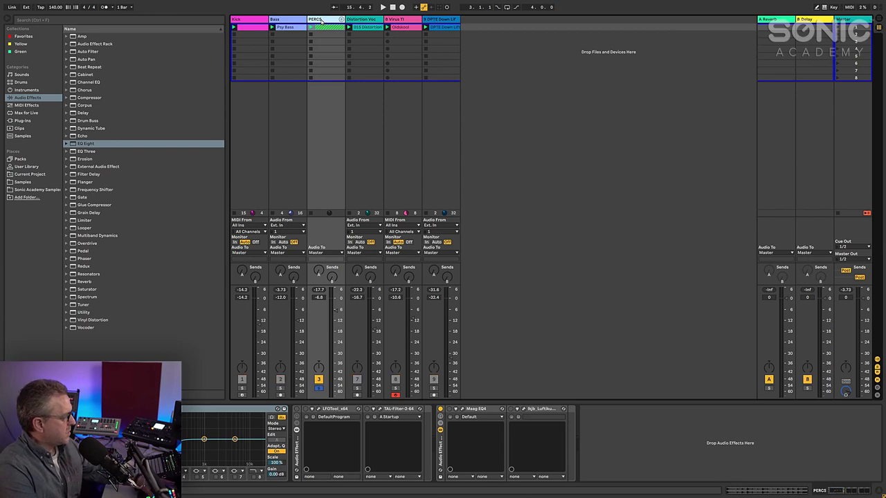
pyautogui.click(382, 7)
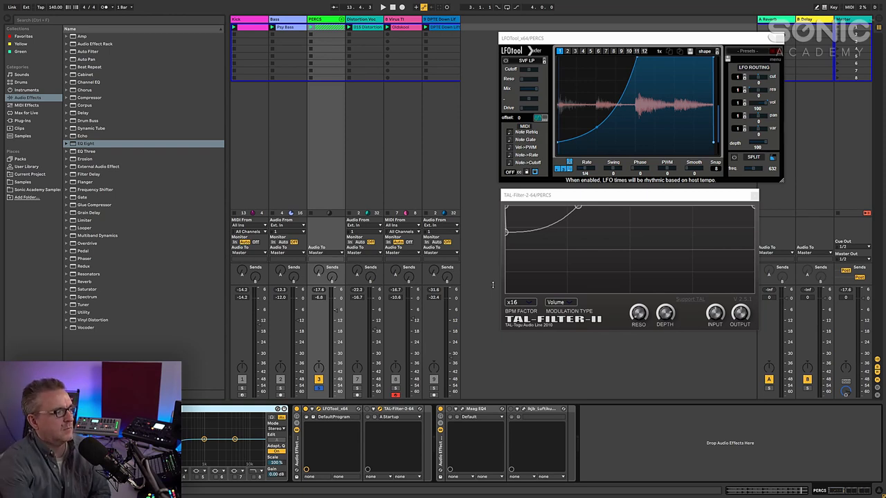
pyautogui.click(520, 302)
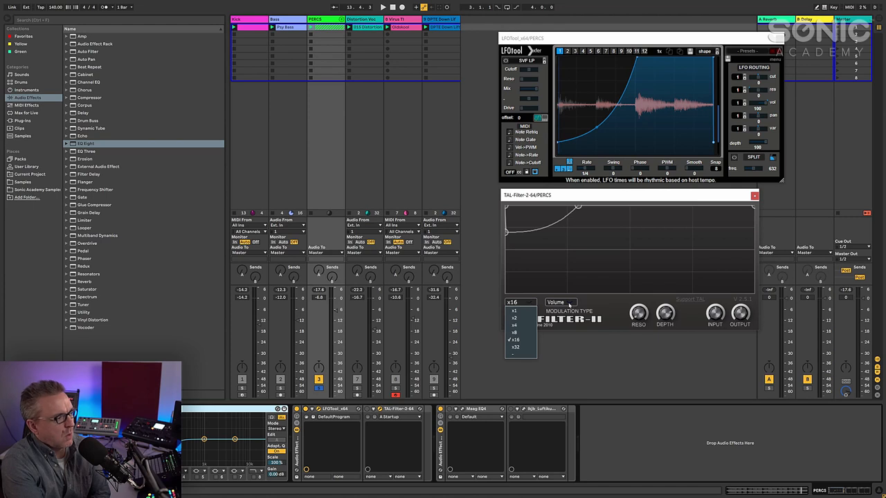
pyautogui.click(560, 302)
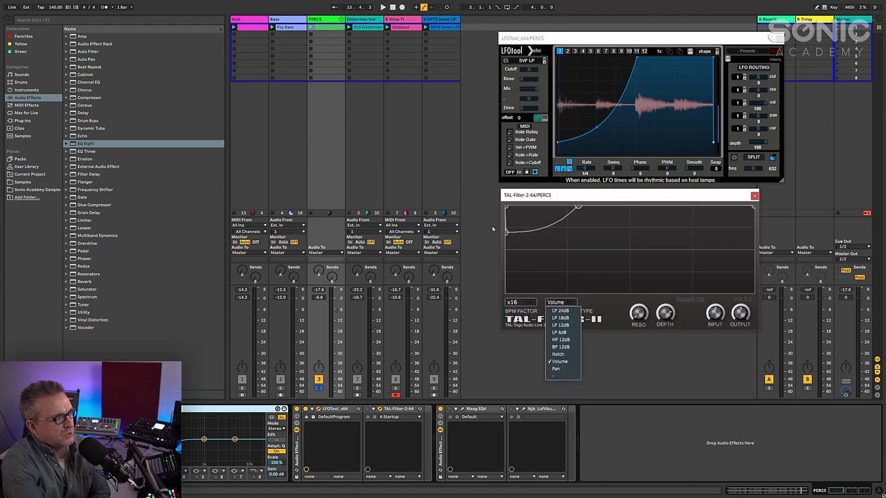
pyautogui.moveTo(559, 354)
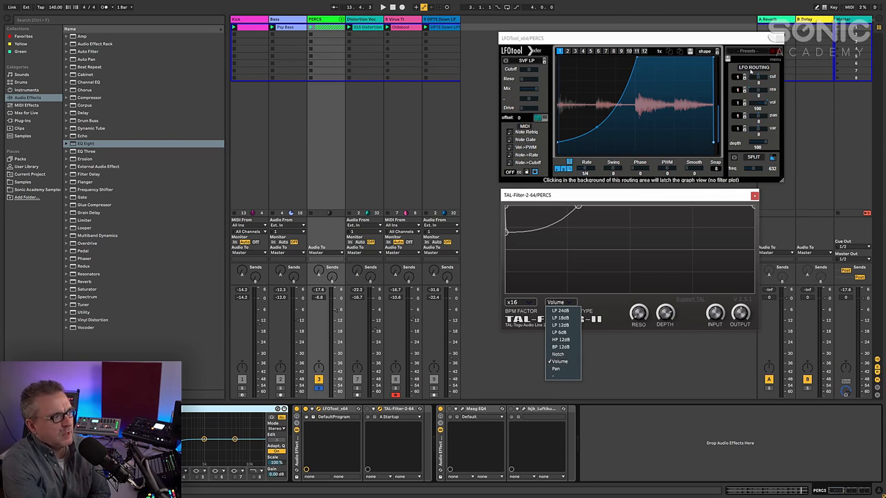
pyautogui.moveTo(615, 292)
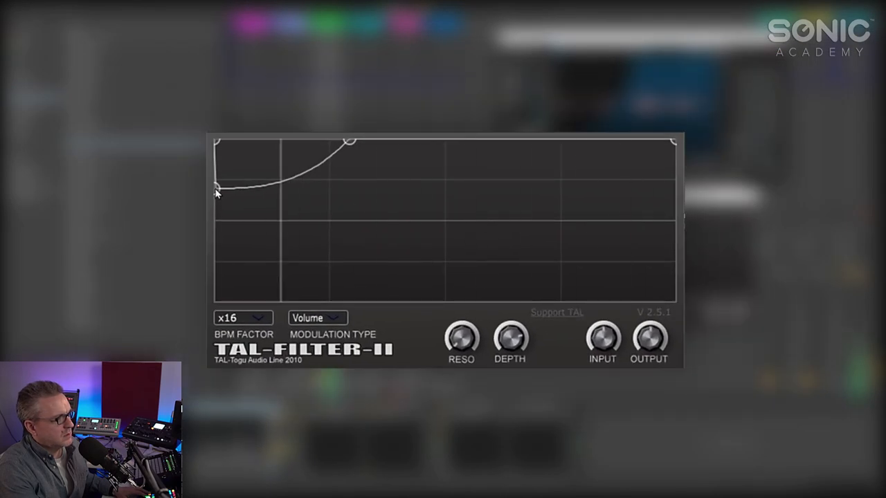
# - Drag TAL-Filter's leftmost volume-curve point down so the ramp starts lower
pyautogui.moveTo(217, 188); pyautogui.dragTo(213, 245)
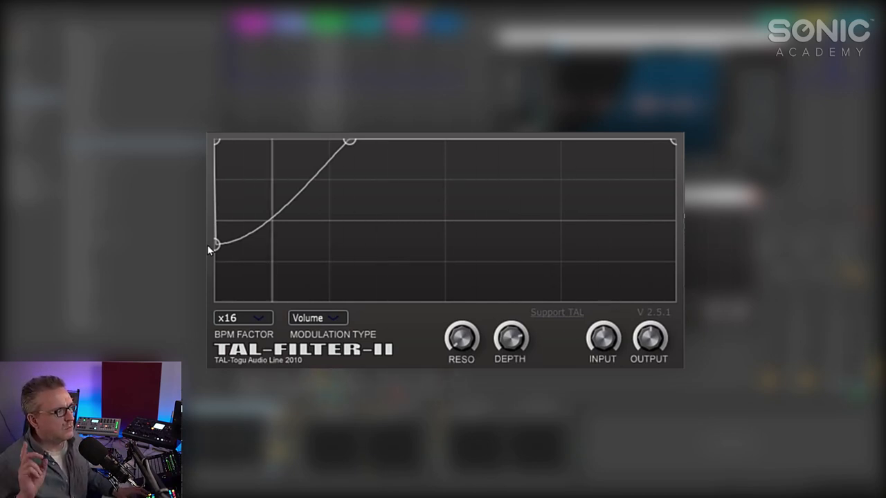
pyautogui.moveTo(358, 196)
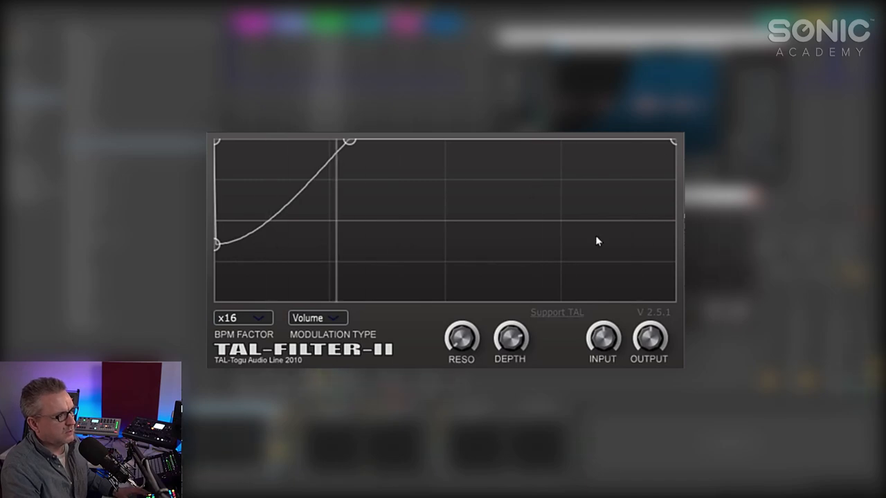
pyautogui.moveTo(481, 268)
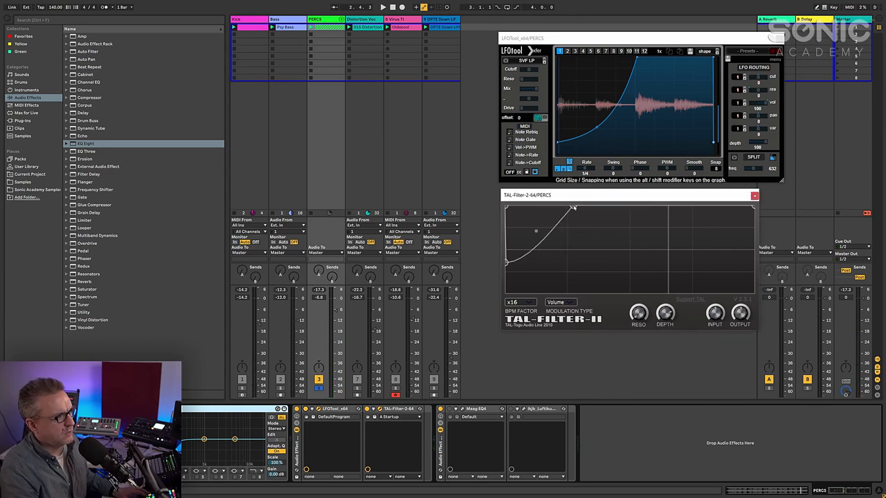
# - Drag TAL-Filter's curve peak to the right for a more gradual rise
pyautogui.moveTo(574, 207); pyautogui.dragTo(631, 205)
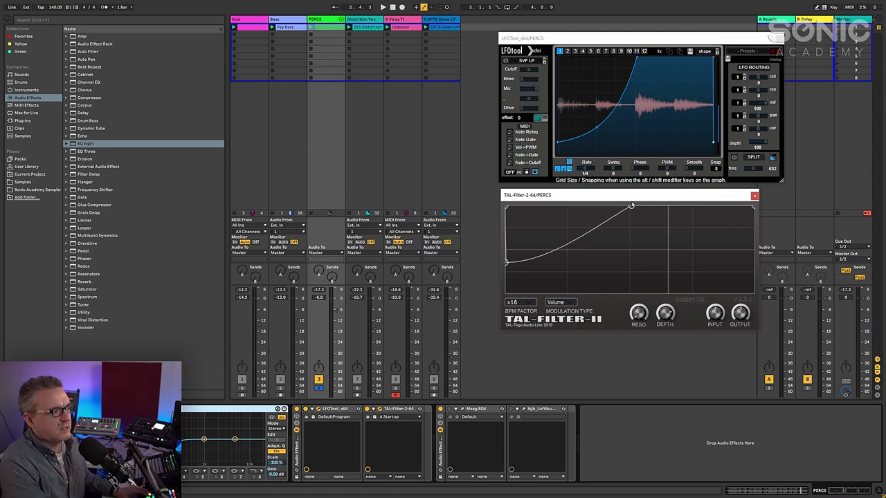
pyautogui.moveTo(631, 206); pyautogui.dragTo(629, 209)
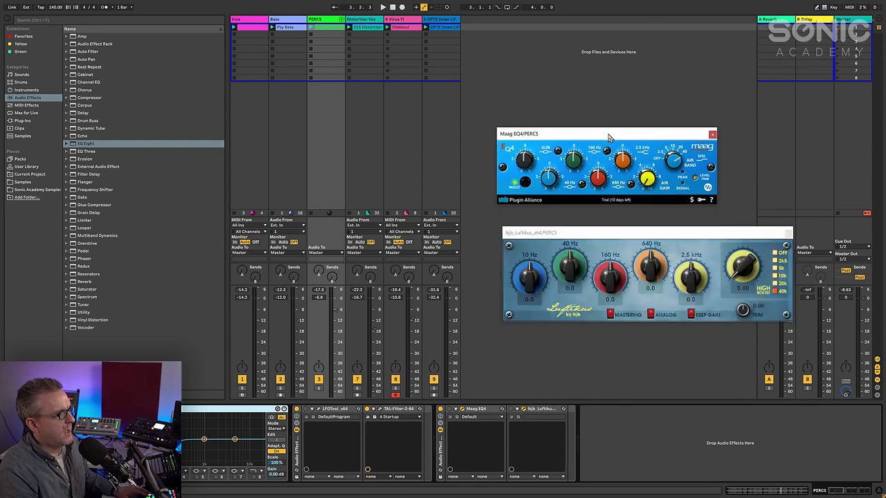
pyautogui.moveTo(608, 133); pyautogui.dragTo(606, 122)
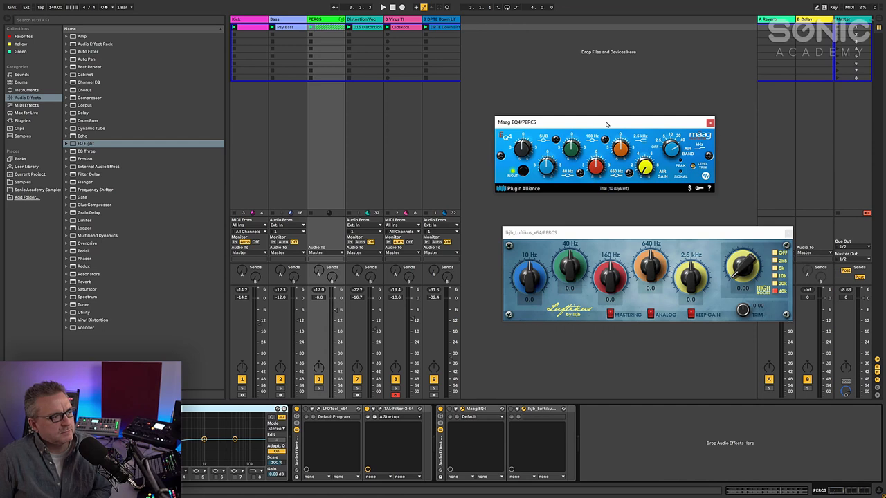
pyautogui.moveTo(669, 106)
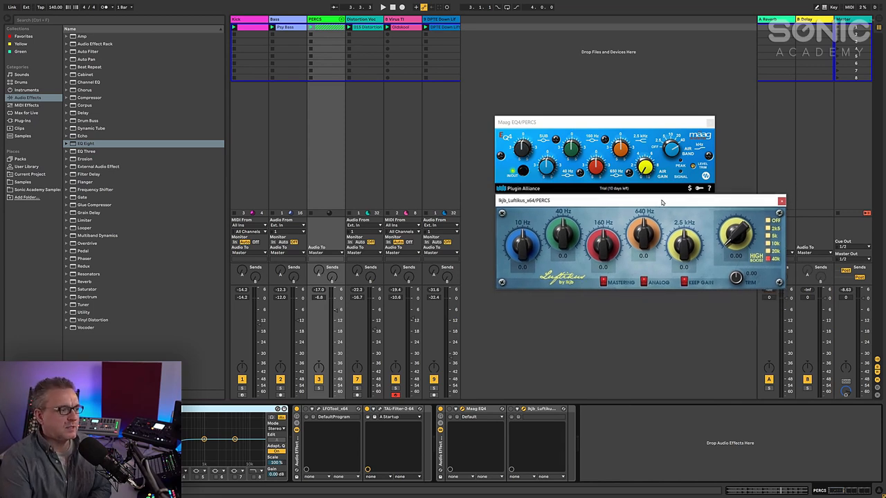
pyautogui.moveTo(717, 270)
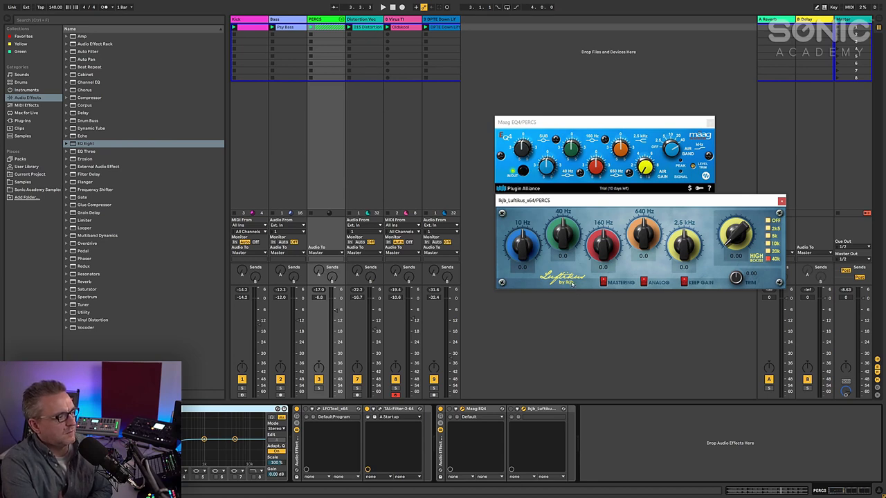
pyautogui.moveTo(571, 291)
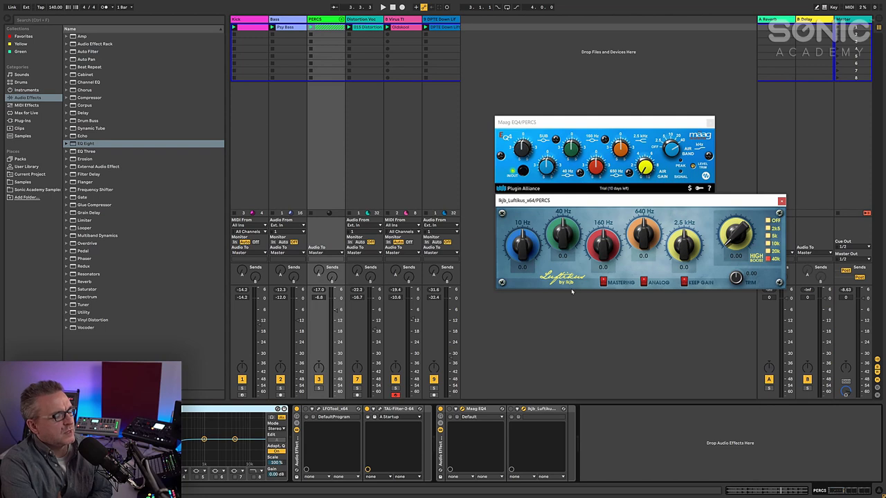
pyautogui.moveTo(702, 259)
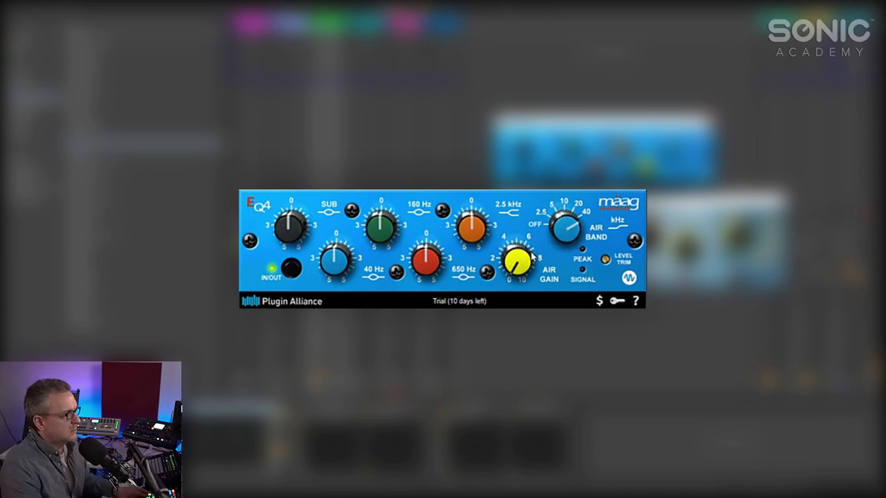
# - Audition Maag EQ4 air gain amounts of 4 and 9 on PERCS
pyautogui.moveTo(516, 259); pyautogui.dragTo(517, 270)
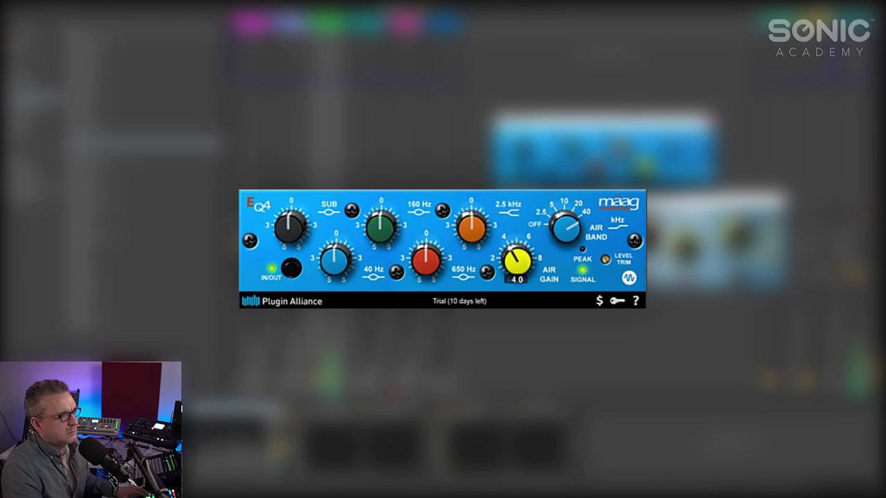
pyautogui.moveTo(516, 262); pyautogui.dragTo(523, 249)
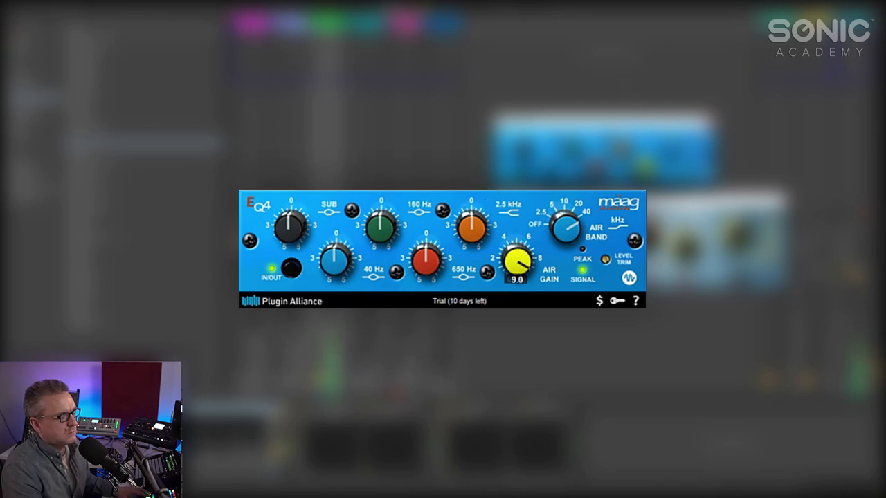
pyautogui.moveTo(515, 261); pyautogui.dragTo(515, 277)
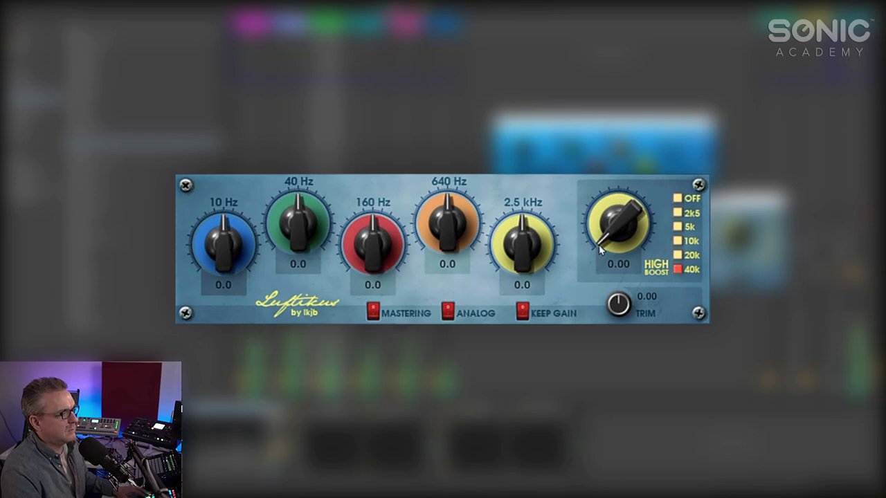
# - Raise the Luftikus 40k high boost from 0.00 to about 7
pyautogui.moveTo(616, 229); pyautogui.dragTo(626, 215)
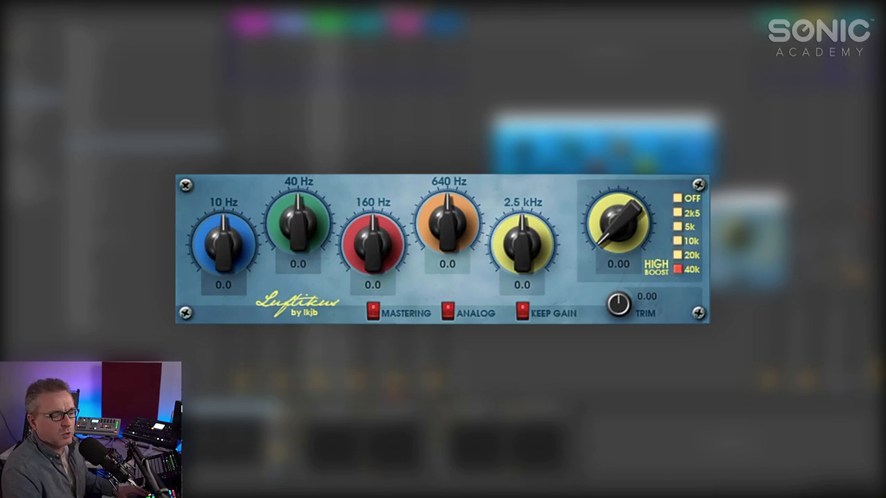
pyautogui.moveTo(619, 229)
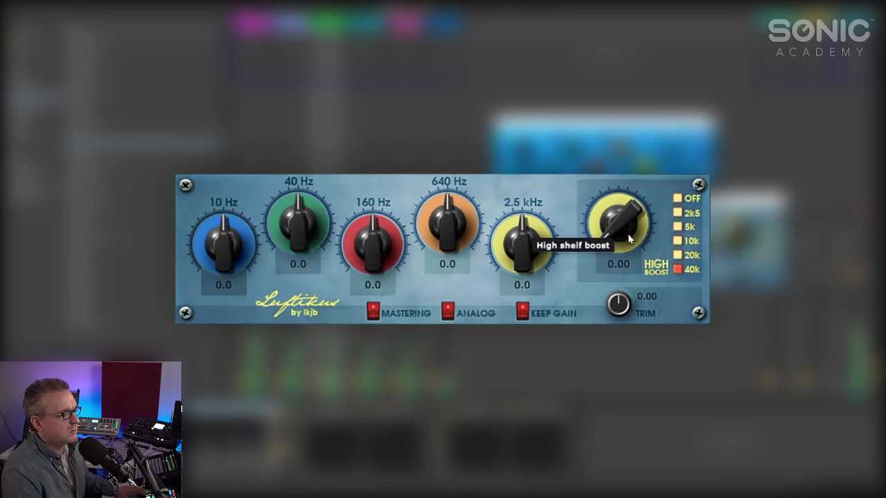
pyautogui.moveTo(619, 221); pyautogui.dragTo(630, 208)
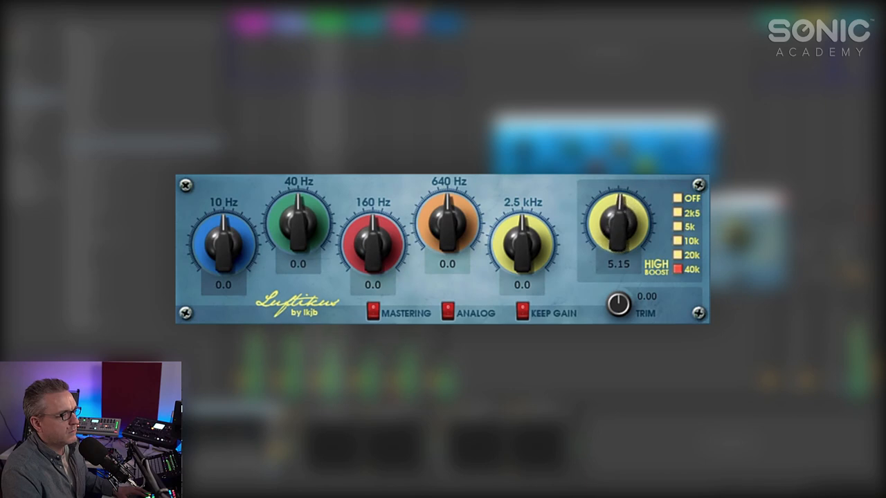
pyautogui.moveTo(615, 228); pyautogui.dragTo(636, 214)
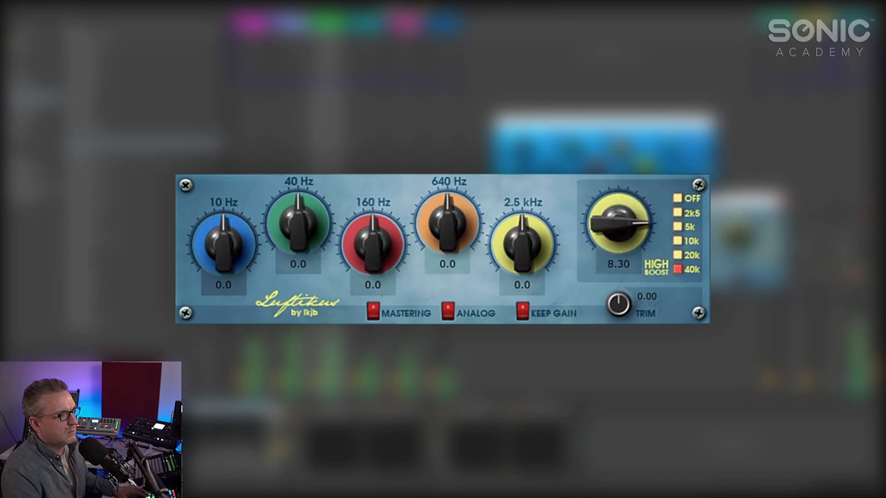
pyautogui.moveTo(619, 225); pyautogui.dragTo(602, 242)
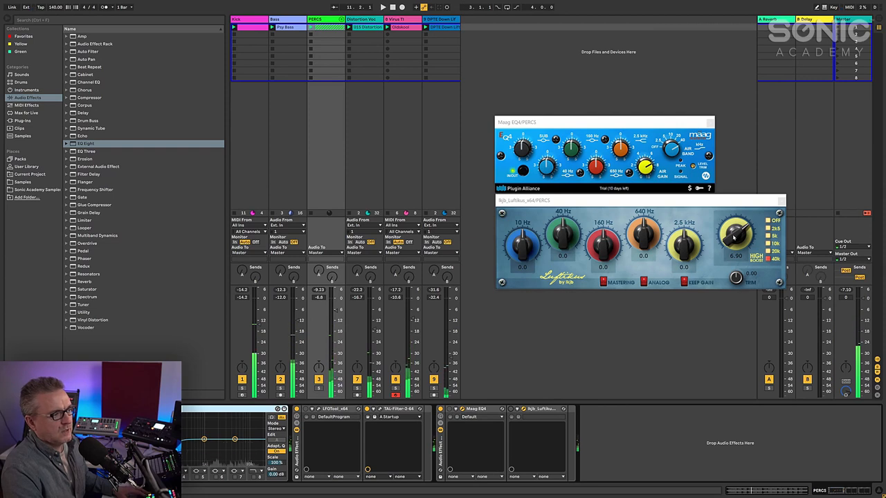
# - Lower the Luftikus trim to -1.5 and set the high boost to 6.50
pyautogui.moveTo(734, 236); pyautogui.dragTo(735, 246)
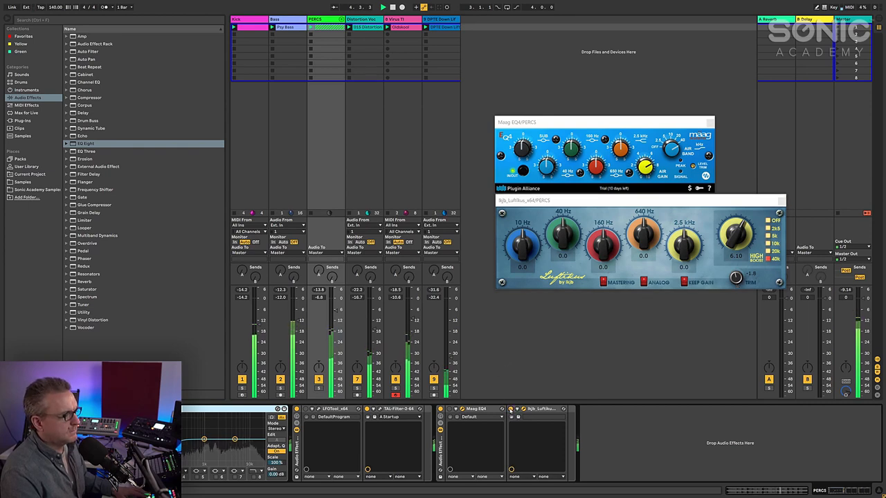
pyautogui.moveTo(735, 235); pyautogui.dragTo(740, 222)
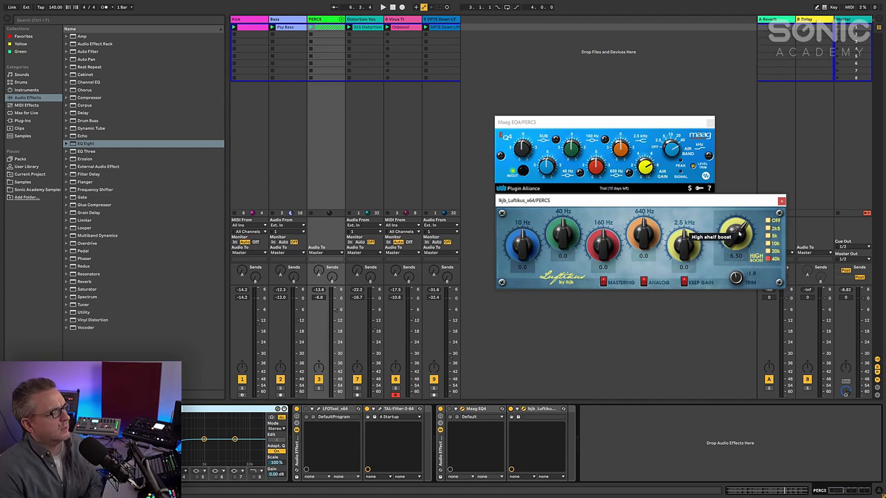
# - Close the PERCS plugin windows and select the Distortion Voc track to show its chain
pyautogui.click(781, 201)
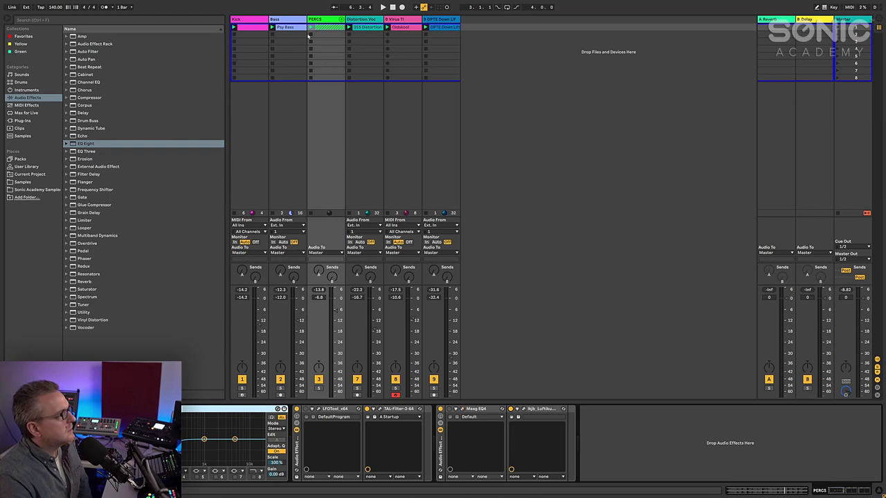
pyautogui.click(362, 19)
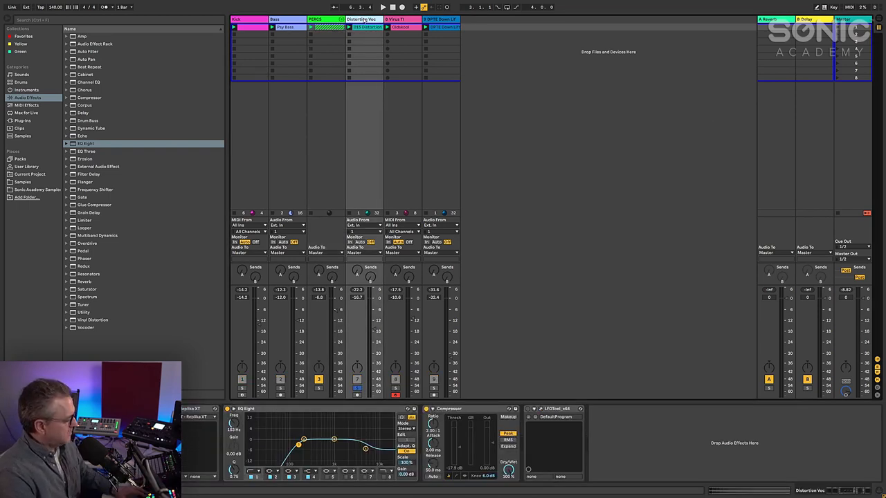
pyautogui.click(382, 7)
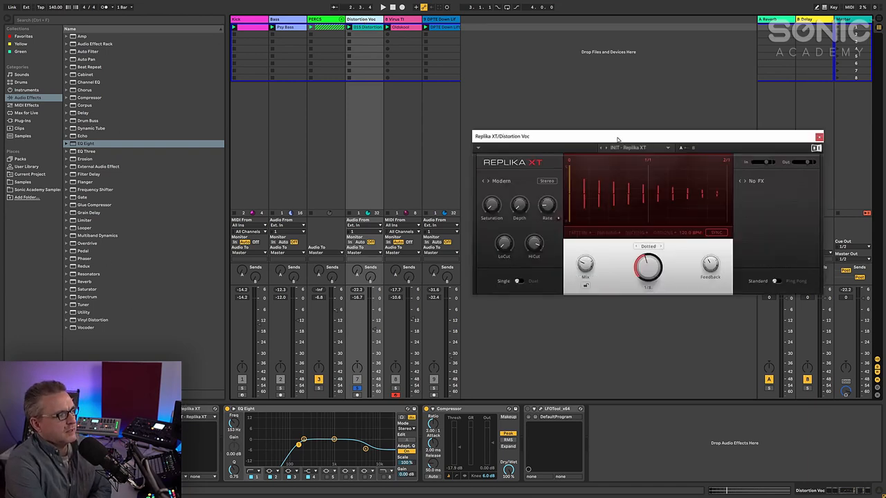
# - Move the Replika XT plugin window higher on screen
pyautogui.moveTo(617, 136); pyautogui.dragTo(594, 78)
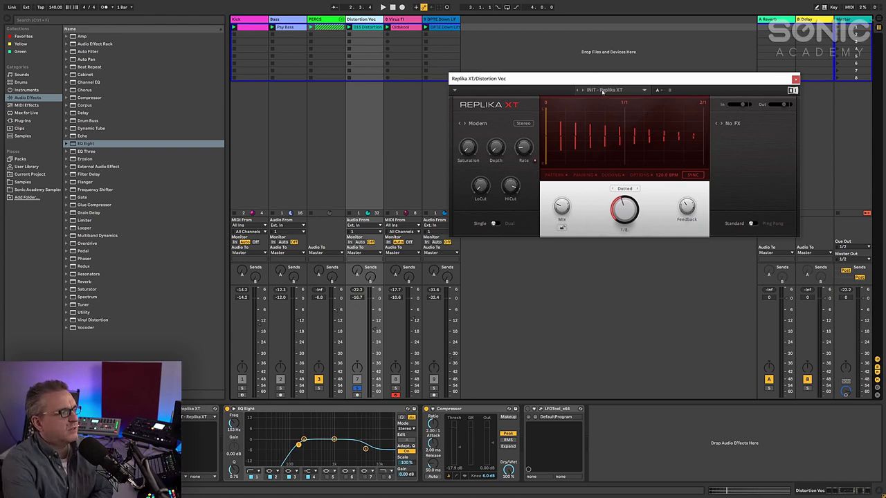
# - Pick Wormhole from Replika XT's Reverb presets
pyautogui.click(612, 90)
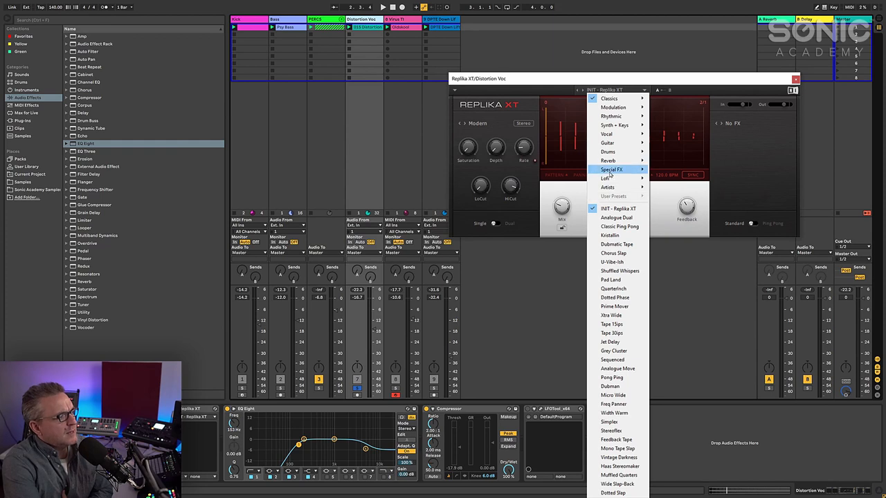
pyautogui.moveTo(608, 161)
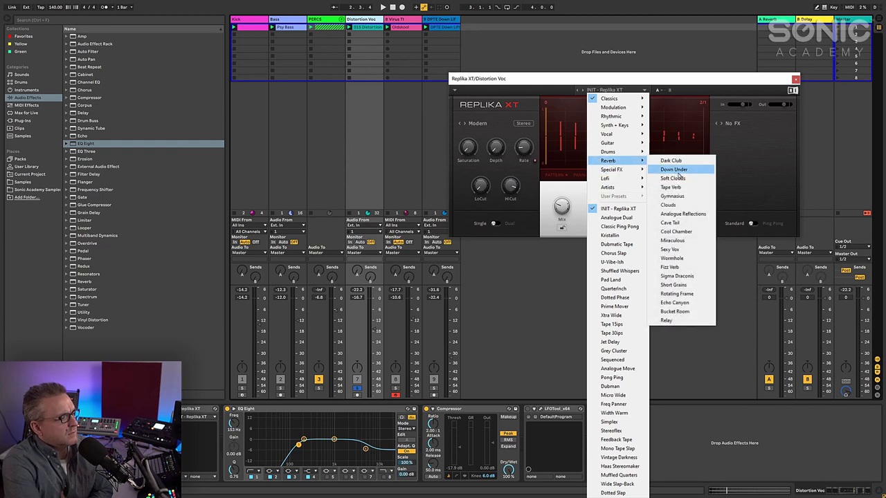
pyautogui.moveTo(671, 258)
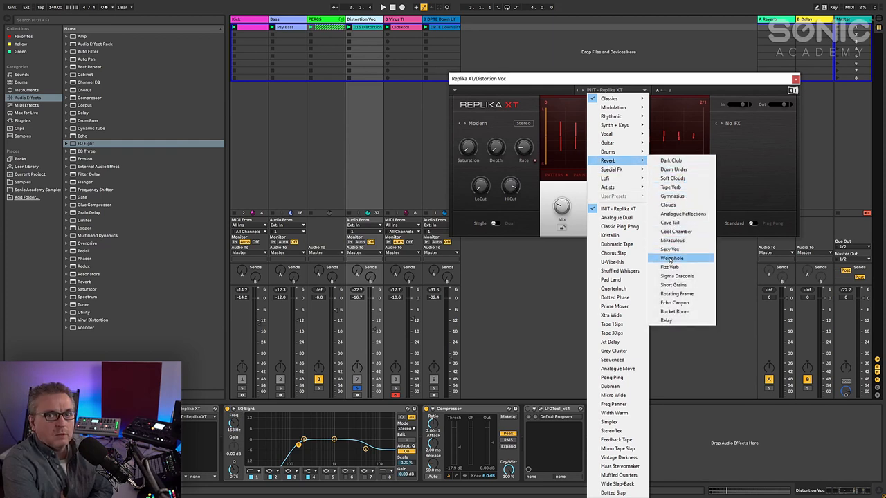
pyautogui.click(671, 259)
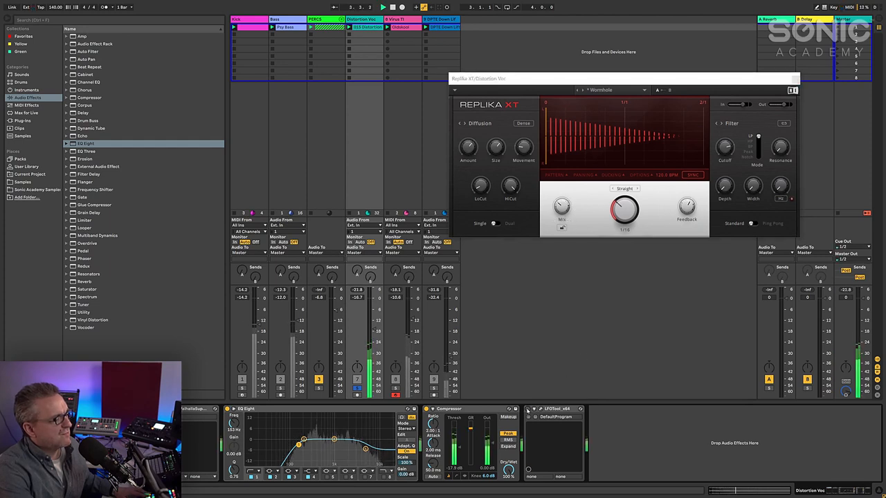
# - Open the Valhalla Supermassive plugin window from the Distortion Voc device chain
pyautogui.click(543, 408)
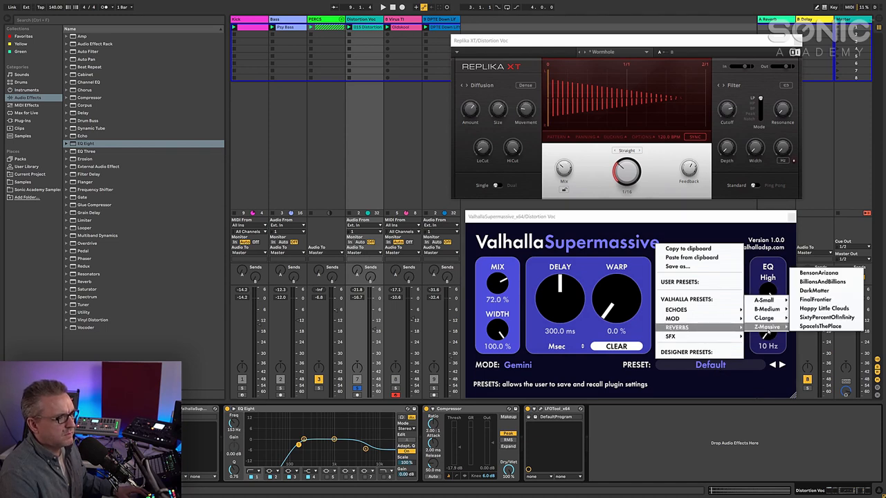
# - Choose BillionsAndBillions from Supermassive's Z-Massive preset submenu
pyautogui.click(822, 281)
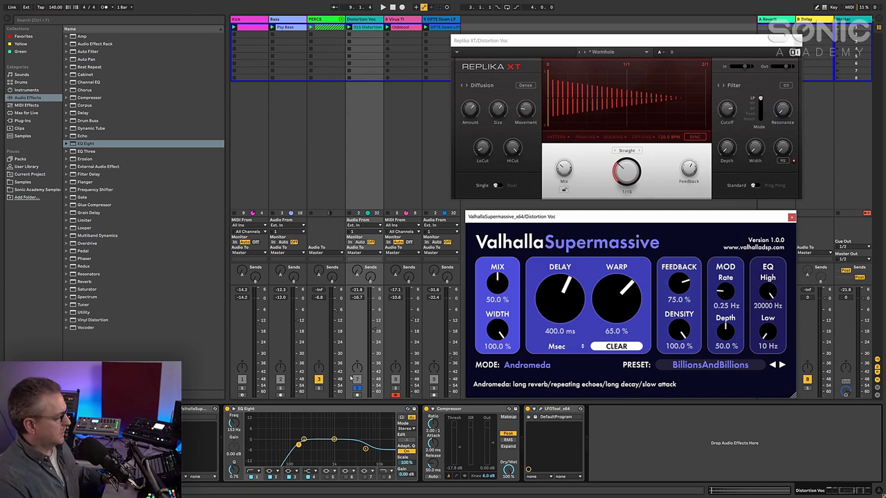
pyautogui.moveTo(464, 323)
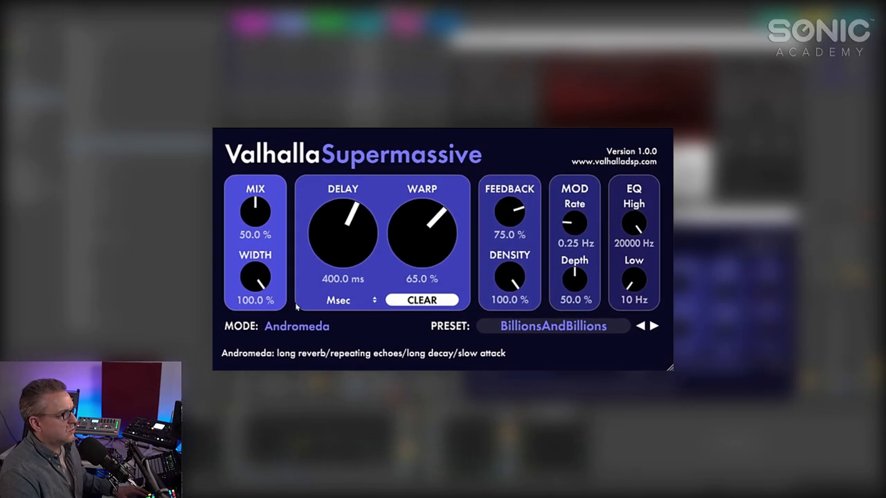
# - Bring the Supermassive Mix knob down to 38.8%
pyautogui.moveTo(254, 211); pyautogui.dragTo(255, 221)
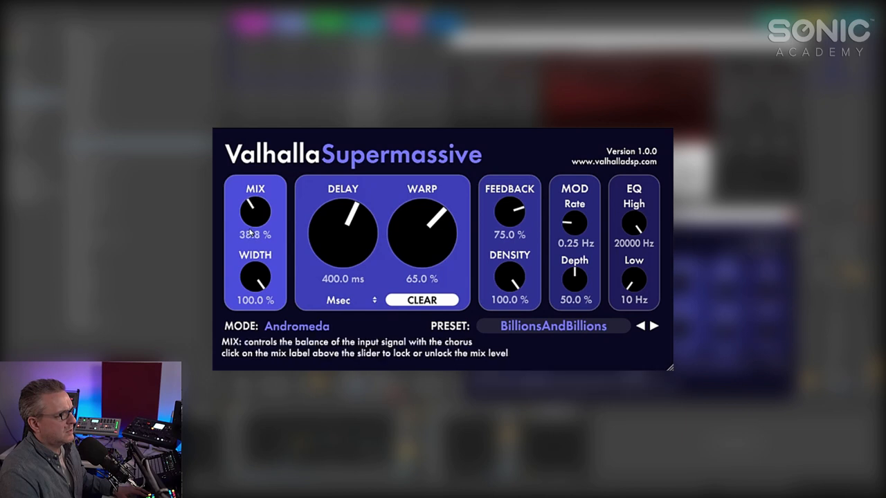
pyautogui.moveTo(255, 211); pyautogui.dragTo(254, 217)
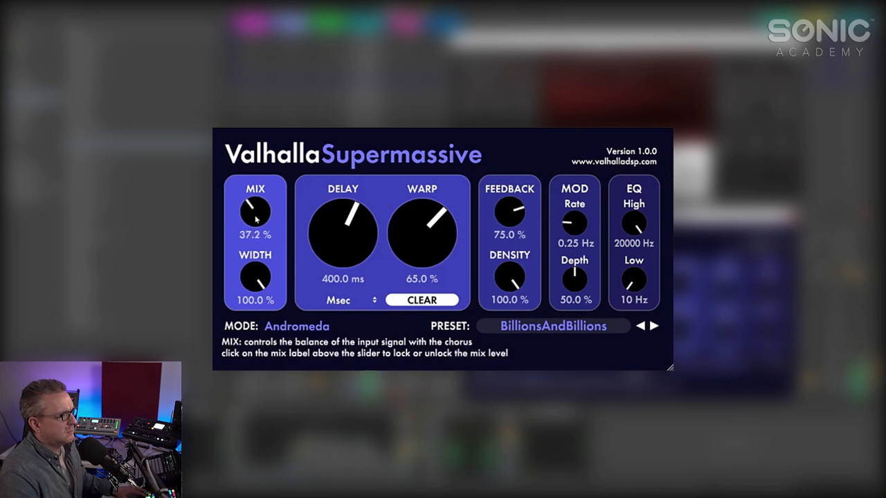
pyautogui.moveTo(254, 211); pyautogui.dragTo(256, 207)
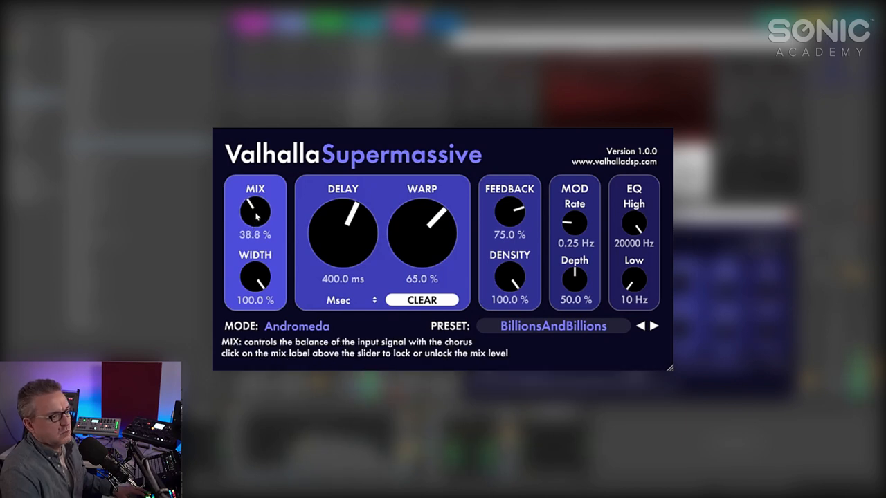
pyautogui.moveTo(403, 221)
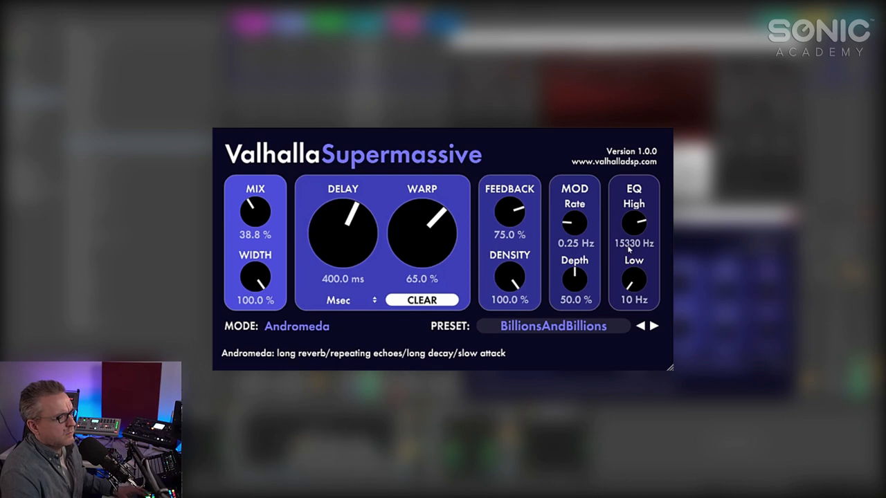
# - Set Supermassive feedback to 36.2% and the EQ high cut to 9620 Hz
pyautogui.moveTo(633, 221); pyautogui.dragTo(631, 235)
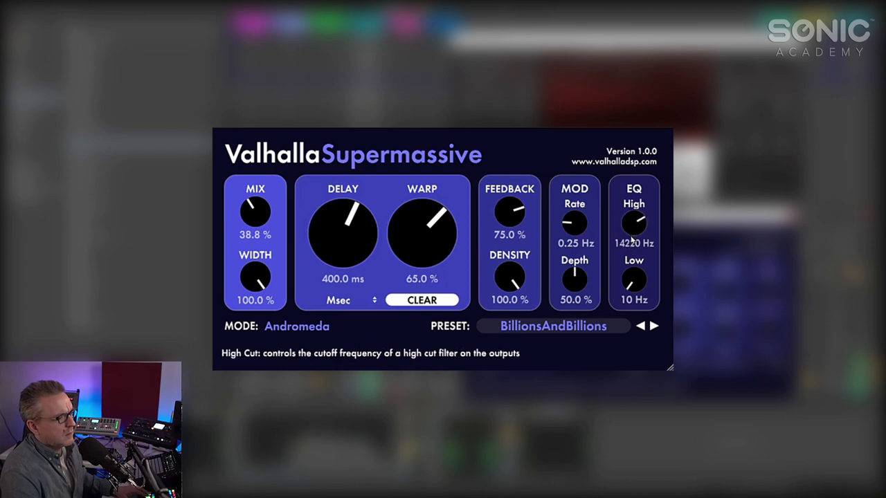
pyautogui.moveTo(633, 221); pyautogui.dragTo(629, 235)
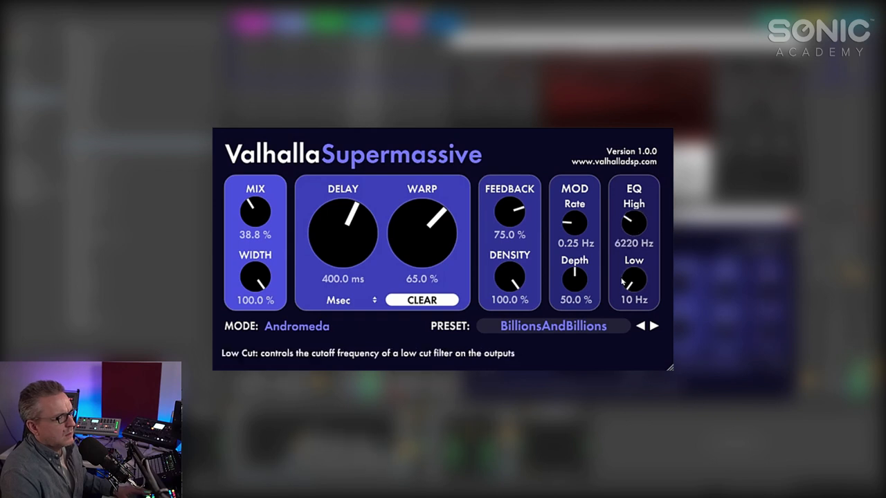
pyautogui.moveTo(633, 223); pyautogui.dragTo(634, 220)
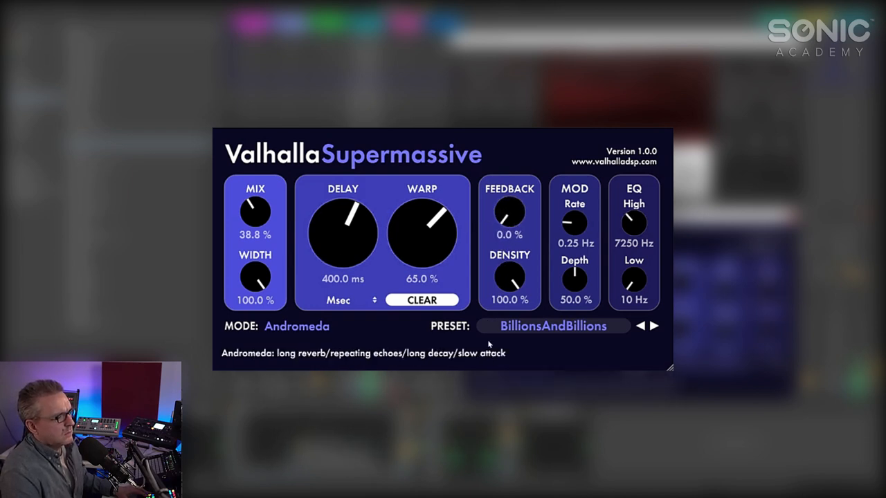
pyautogui.moveTo(510, 211); pyautogui.dragTo(510, 193)
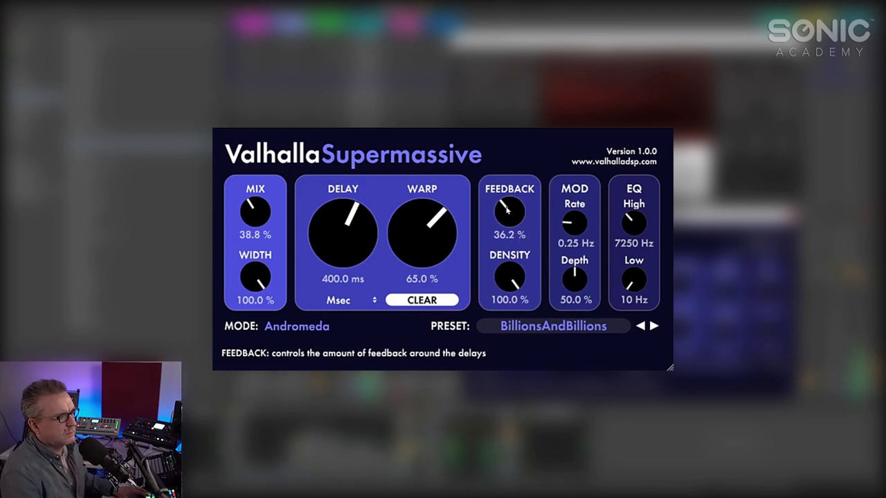
pyautogui.moveTo(633, 222); pyautogui.dragTo(635, 218)
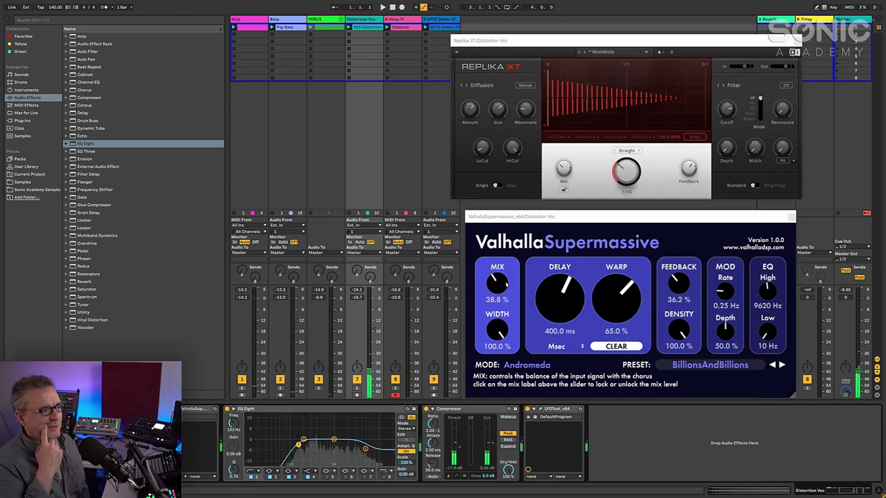
pyautogui.moveTo(657, 306)
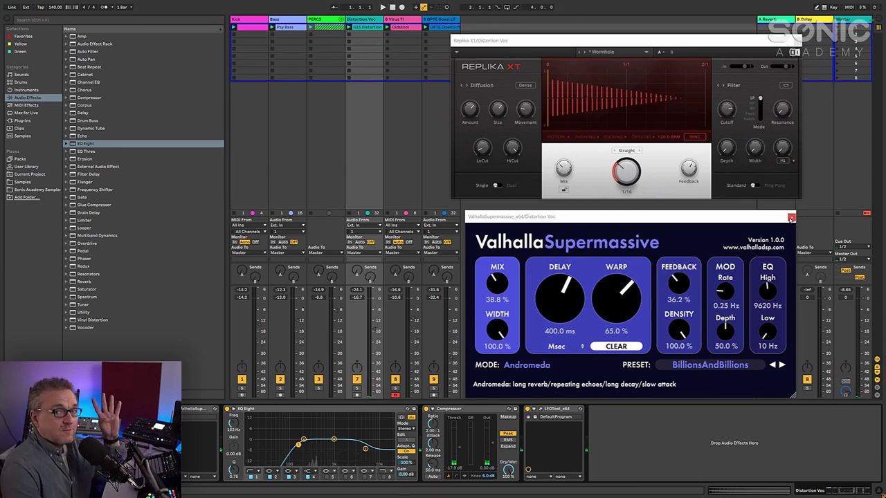
# - Close the Supermassive window and open the Virus TI editor via its wrench icon
pyautogui.click(790, 216)
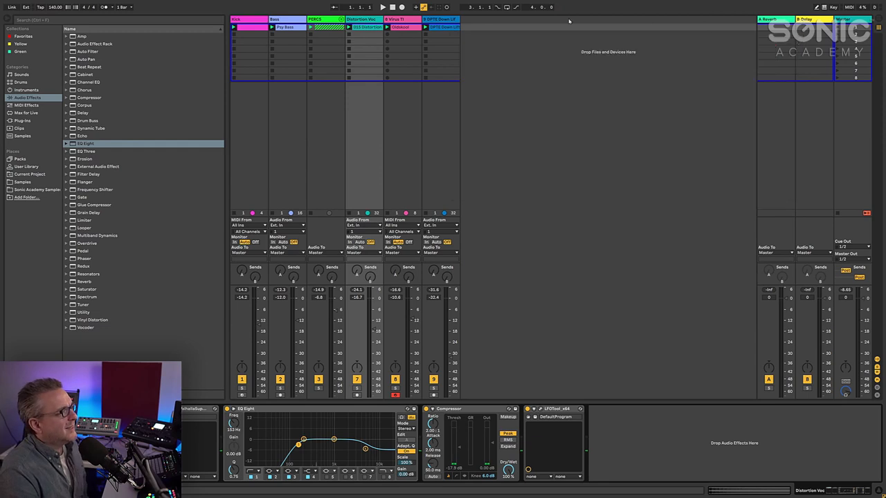
pyautogui.click(394, 18)
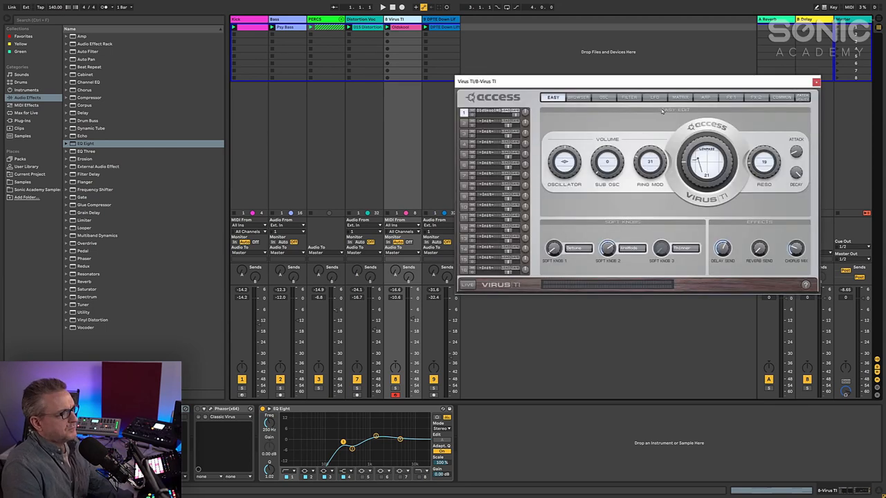
# - Sweep the Virus TI filter cutoff, leave it at 27, and show FX 1
pyautogui.moveTo(635, 81); pyautogui.dragTo(635, 66)
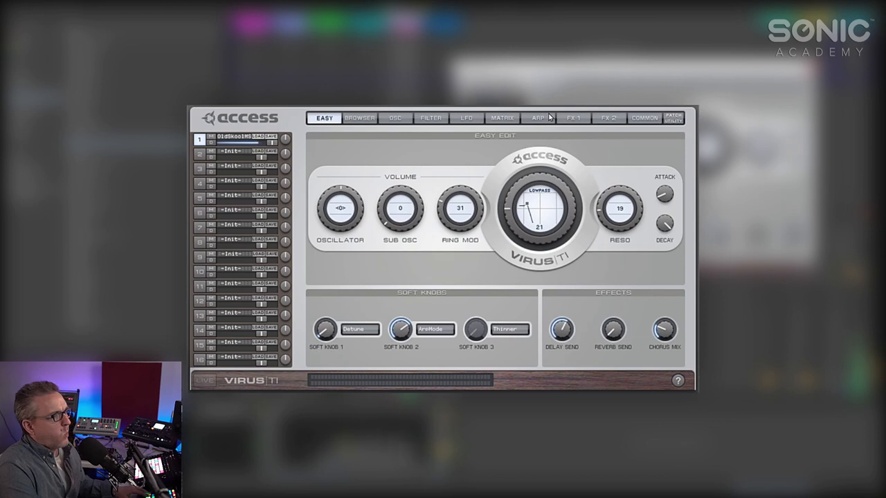
pyautogui.moveTo(539, 214); pyautogui.dragTo(539, 197)
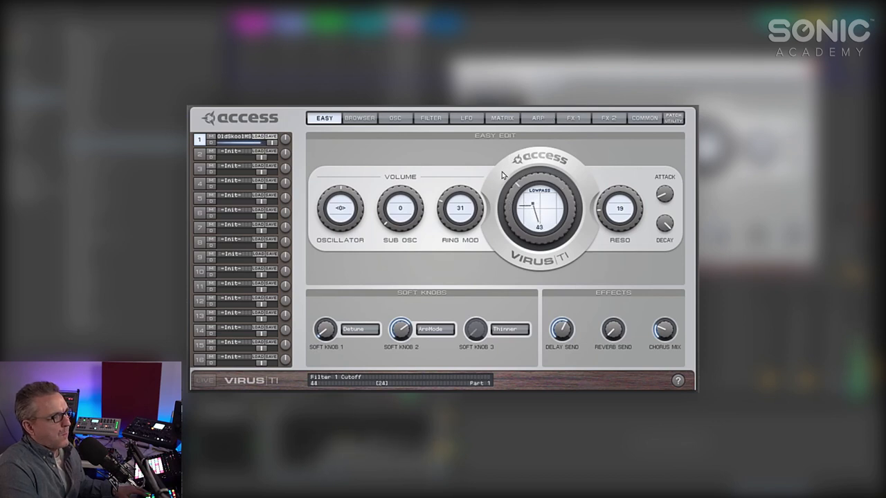
pyautogui.moveTo(539, 207); pyautogui.dragTo(539, 221)
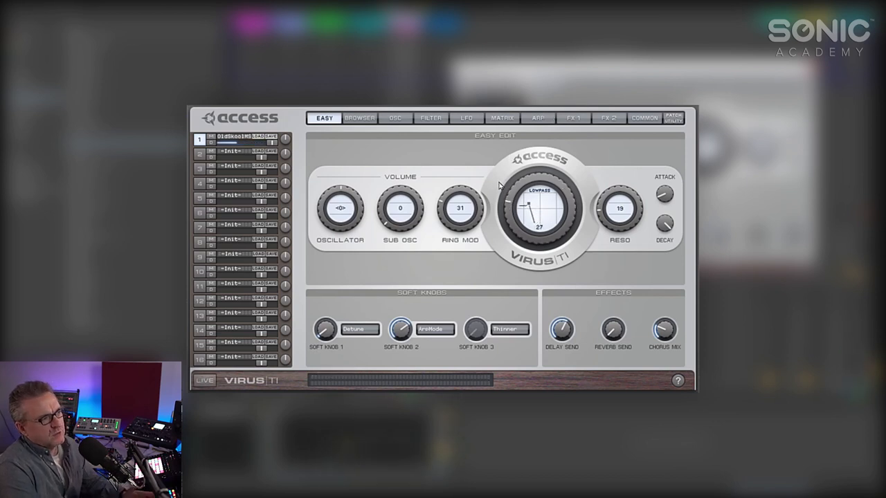
pyautogui.click(573, 118)
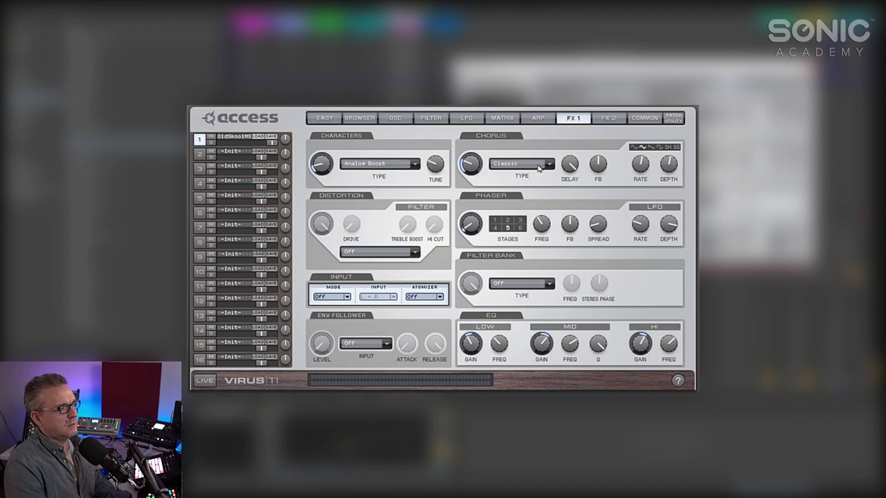
pyautogui.moveTo(532, 205)
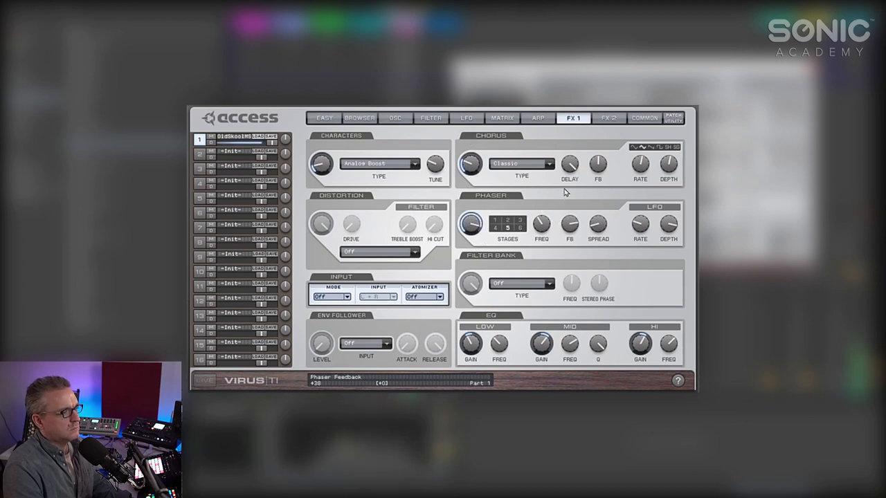
# - Drag the Virus TI Phaser FB knob to +38
pyautogui.moveTo(542, 222); pyautogui.dragTo(542, 215)
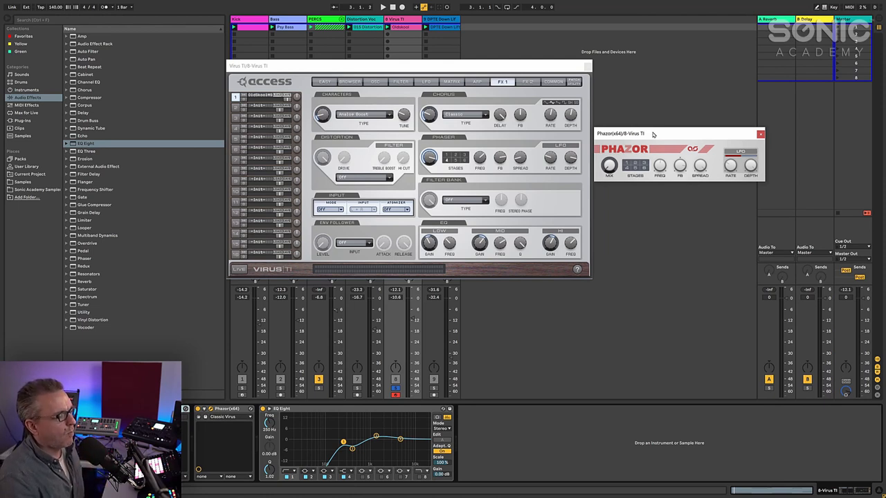
pyautogui.moveTo(656, 146)
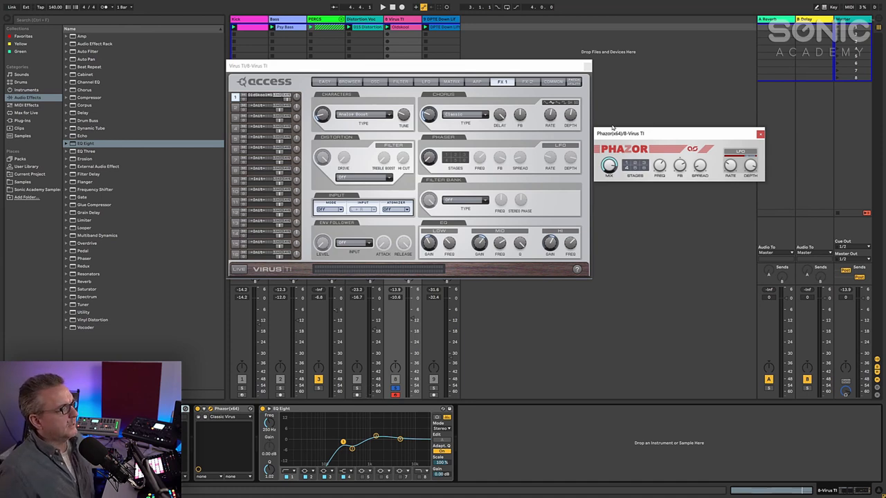
# - Solo the 9-DPTE Down Lifter track and start playback
pyautogui.click(587, 66)
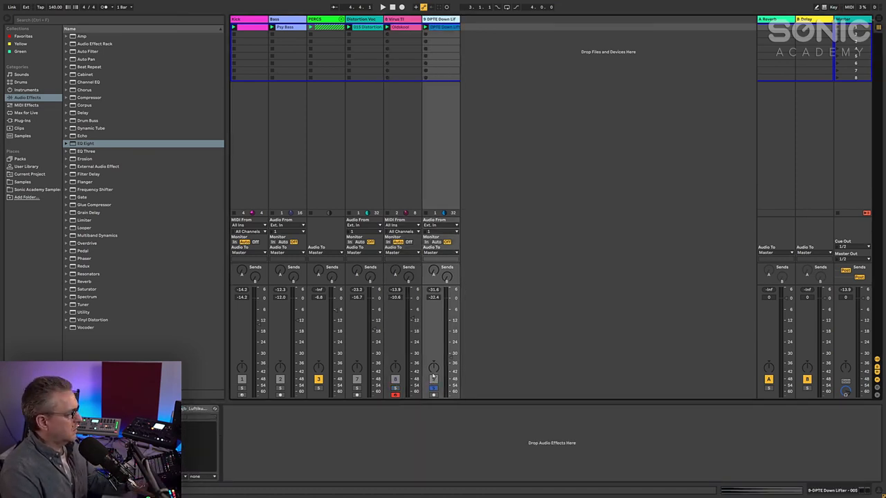
pyautogui.click(383, 6)
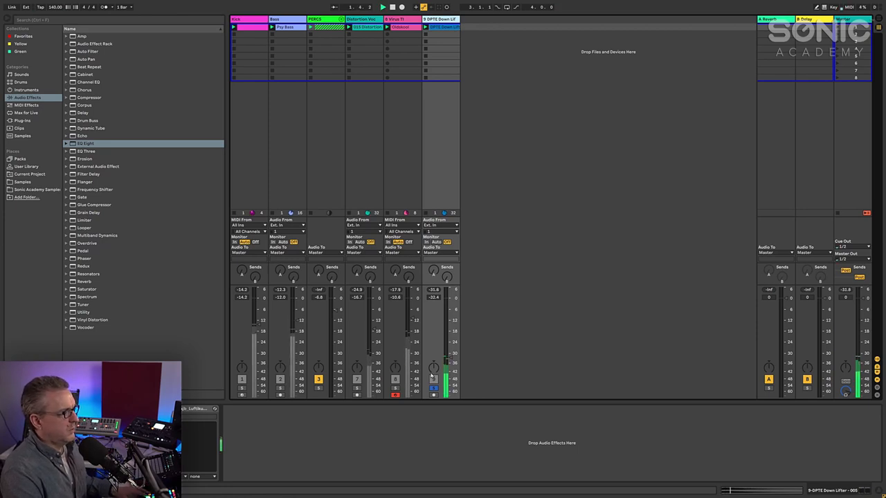